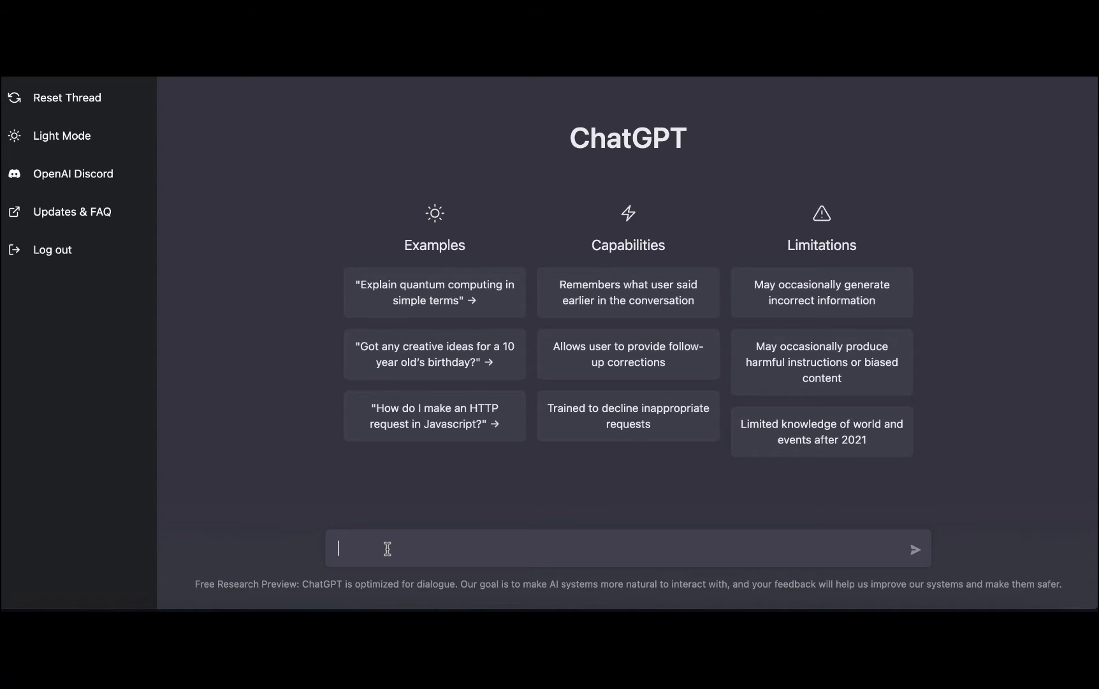
Ask ChatGPT to write an outline for a blog post about 'Can dogs eat bread'
text(write an)
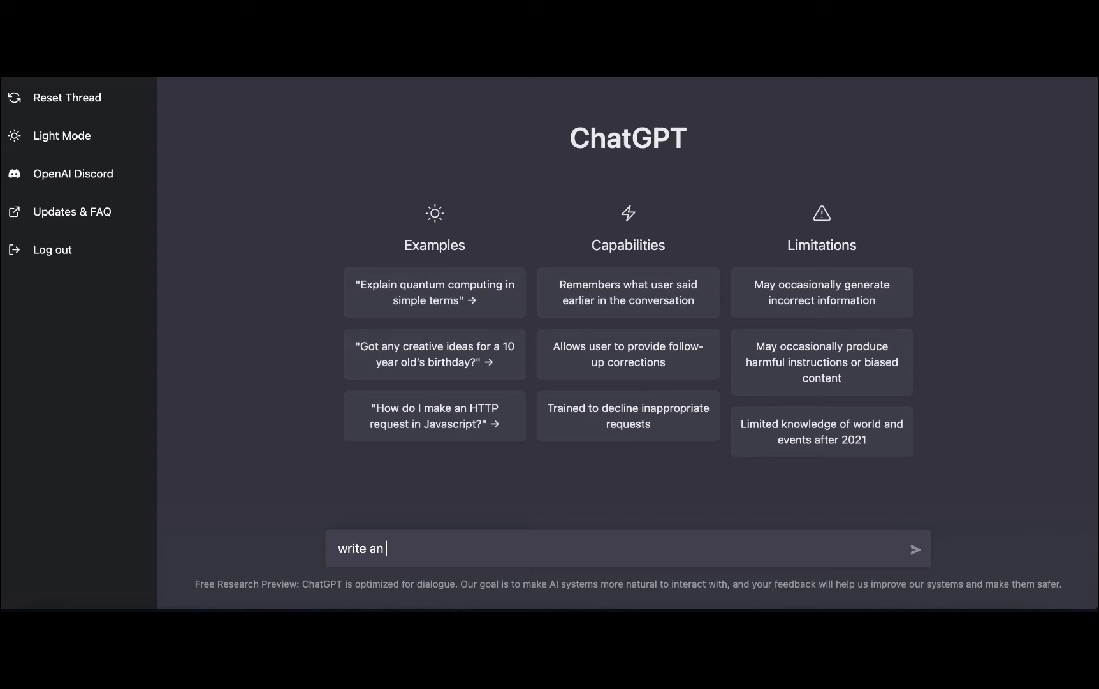
text(outline for a blog post)
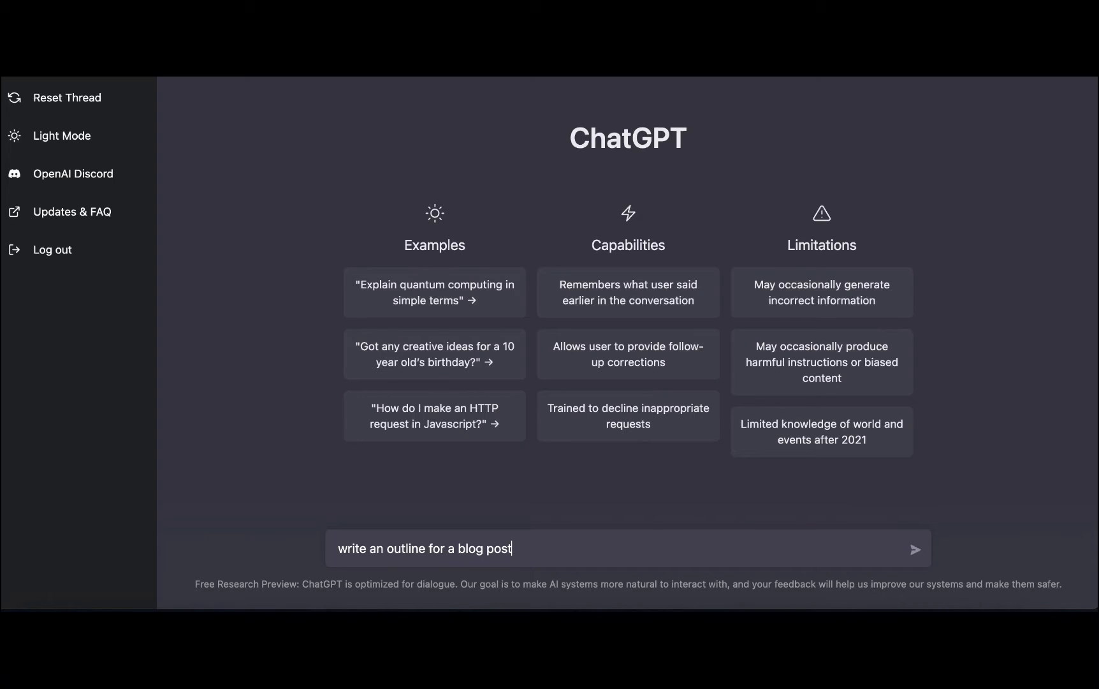
text(about)
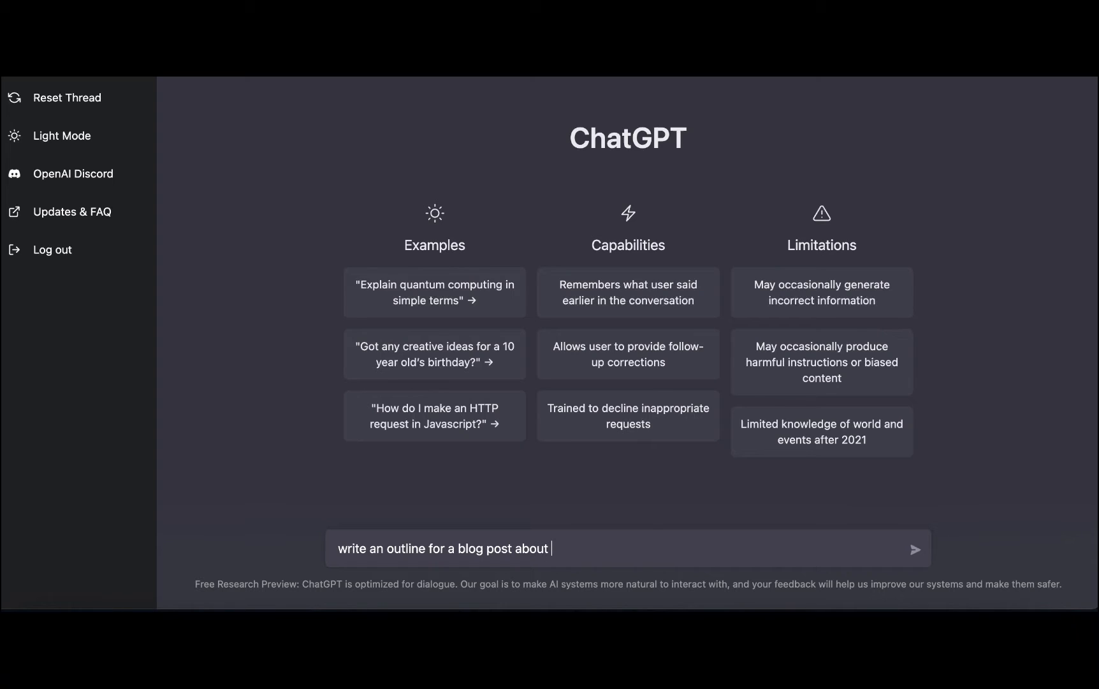
text(Can d)
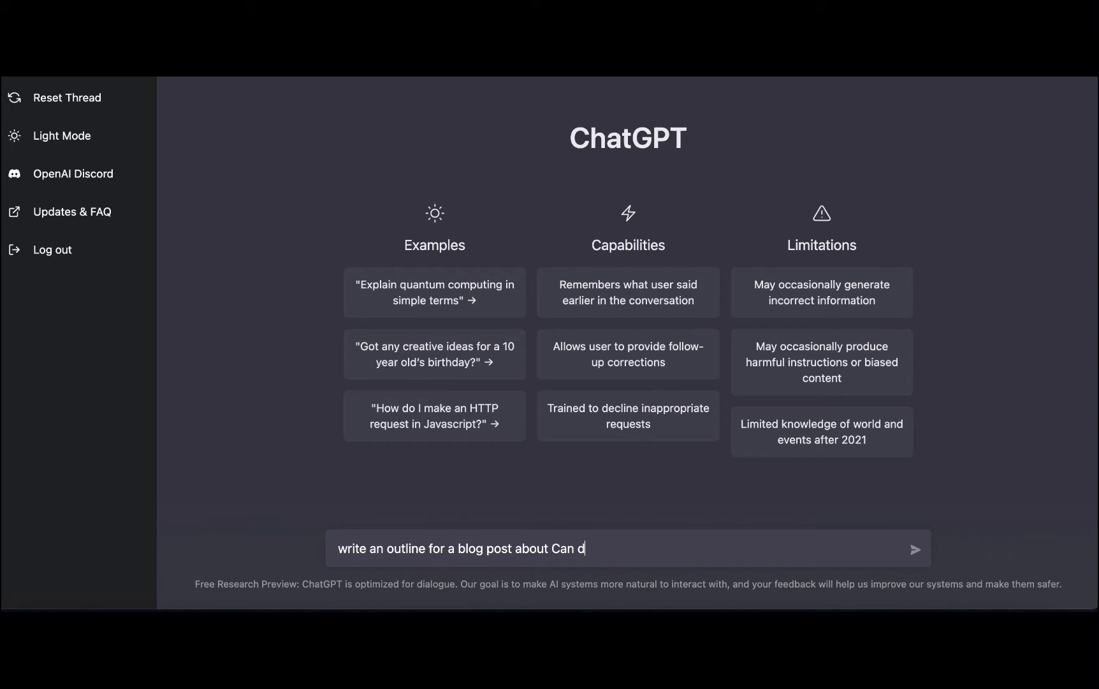
text(ogs eat)
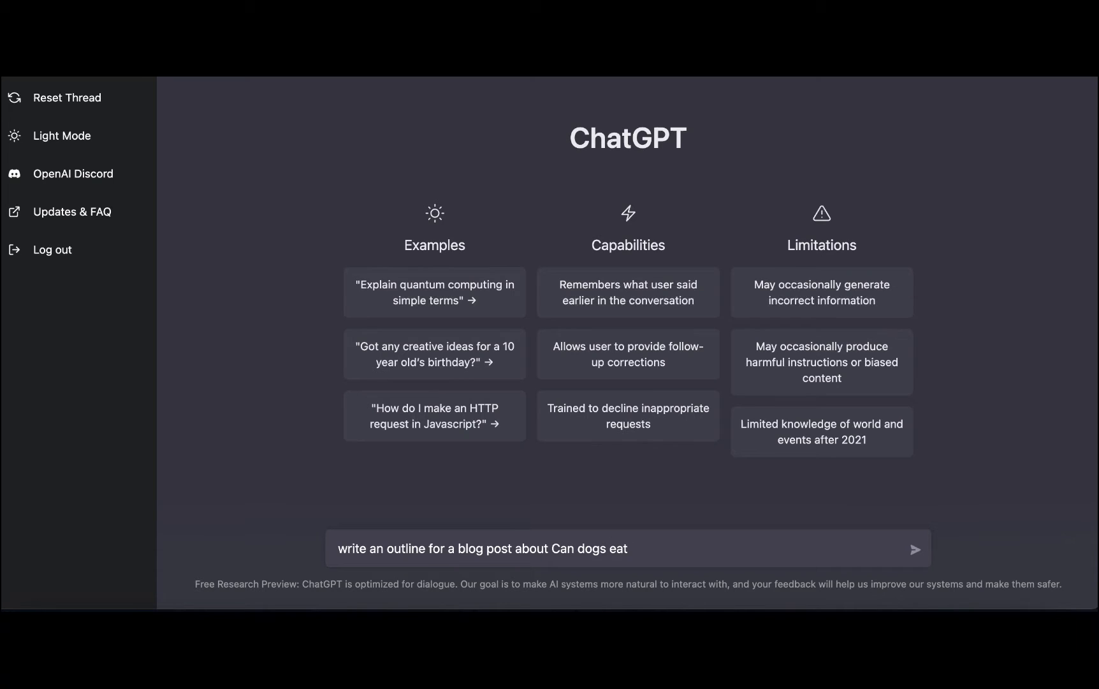
click(916, 548)
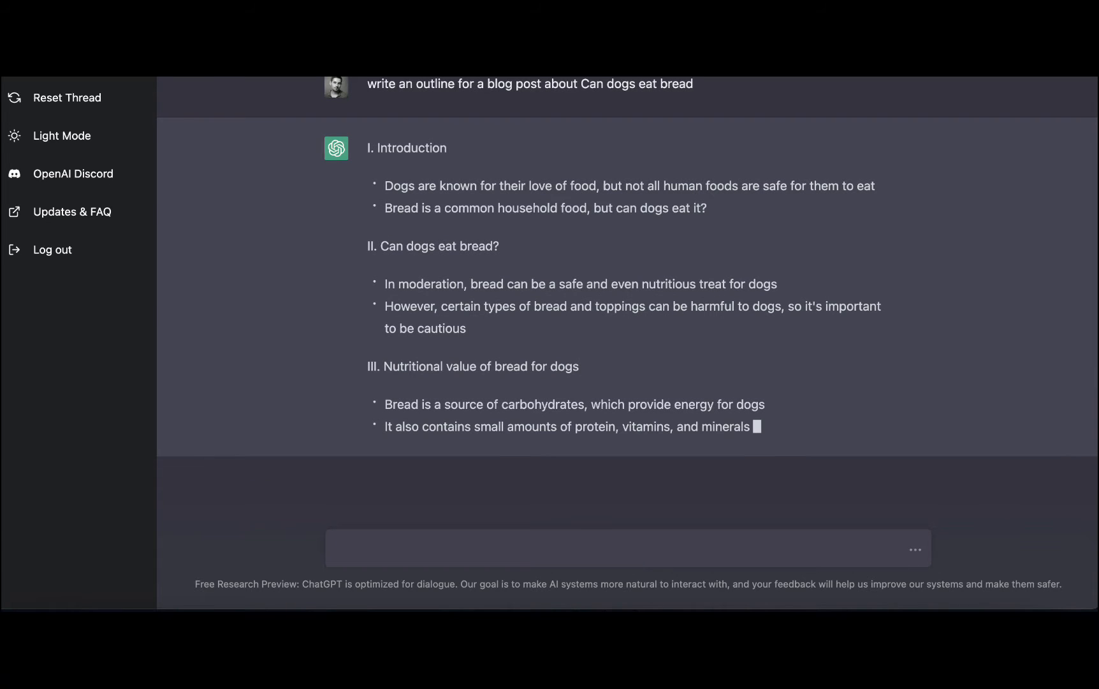
Review the finished outline and begin an 'Expand on the' request for the Introduction
scroll(down, 3)
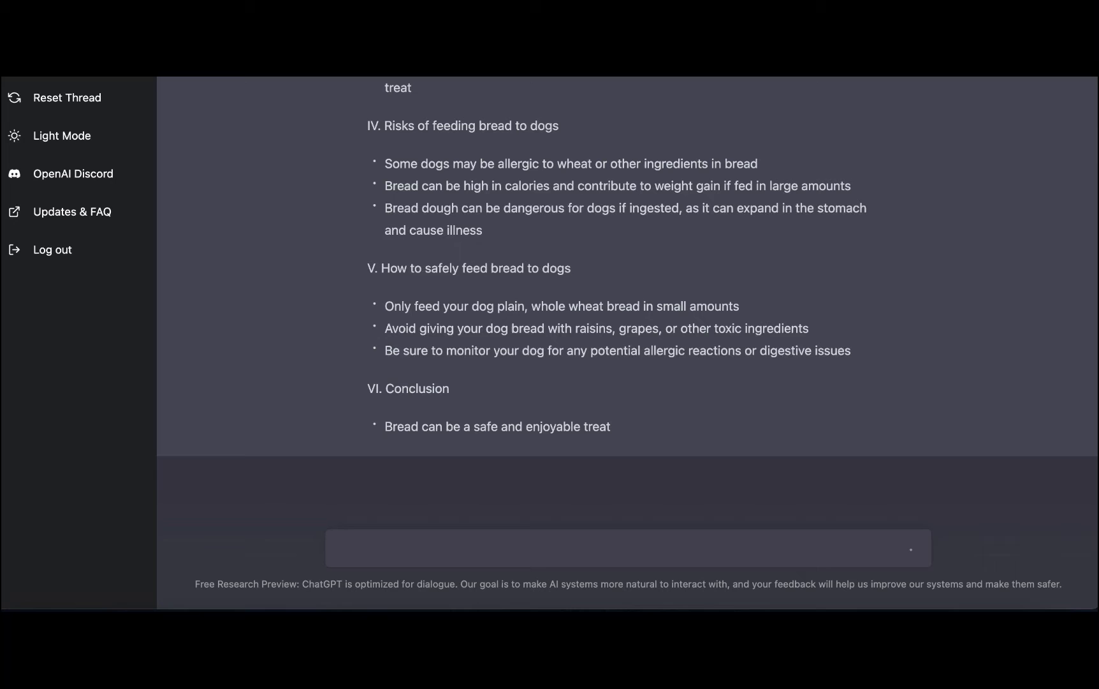
scroll(down, 3)
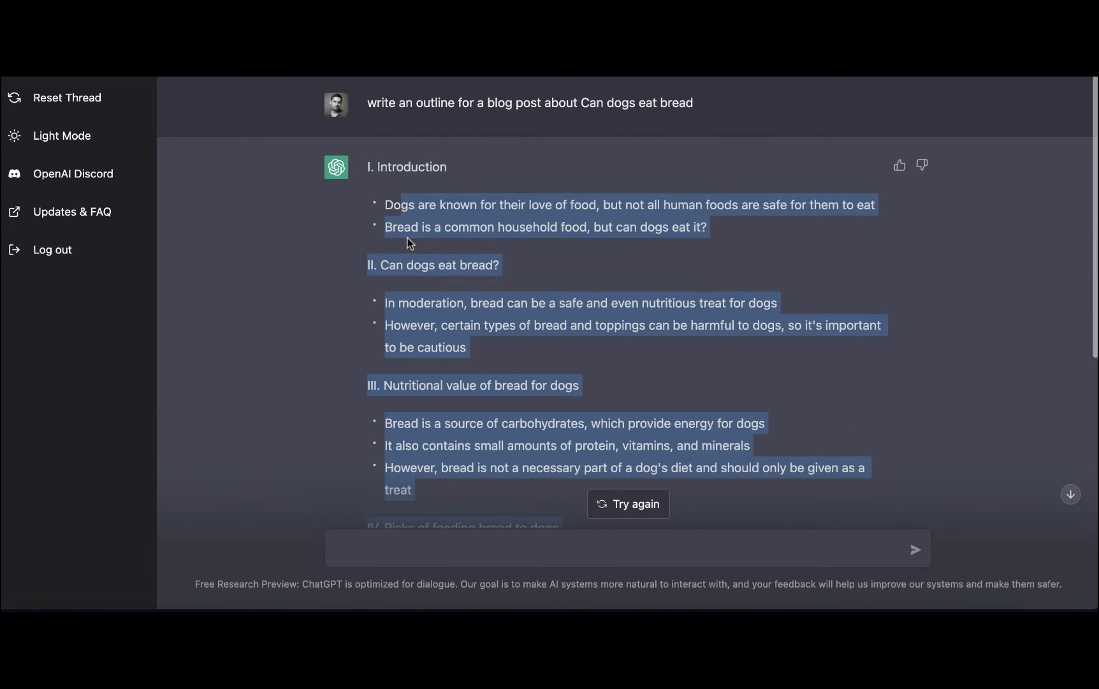
click(433, 565)
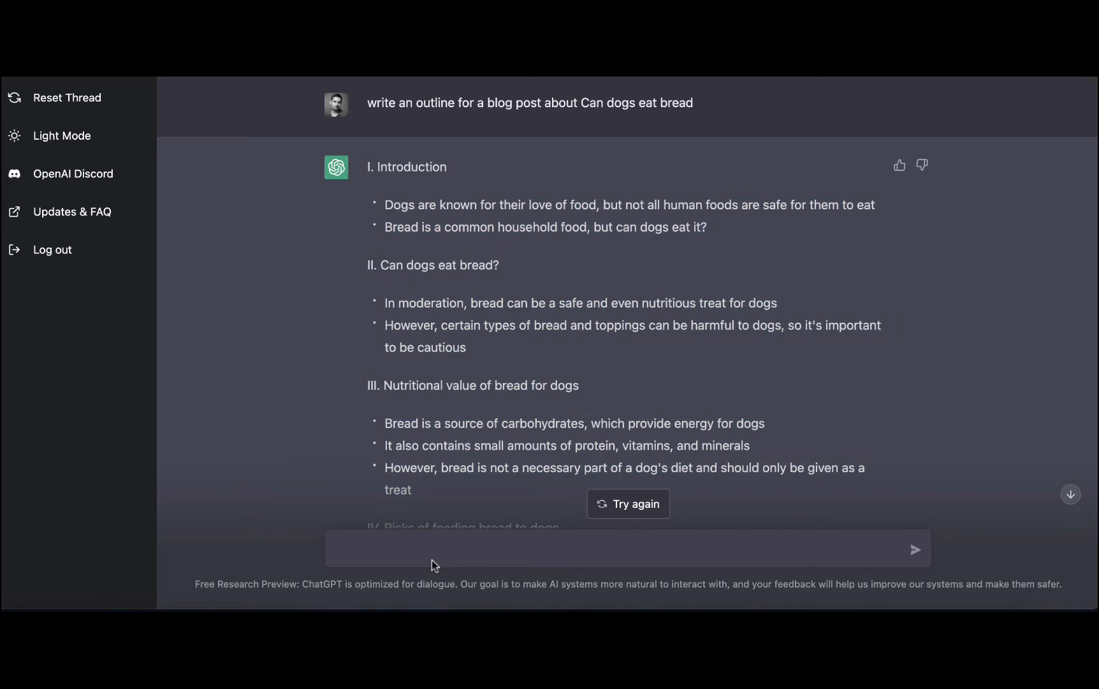
mouse_move(451, 437)
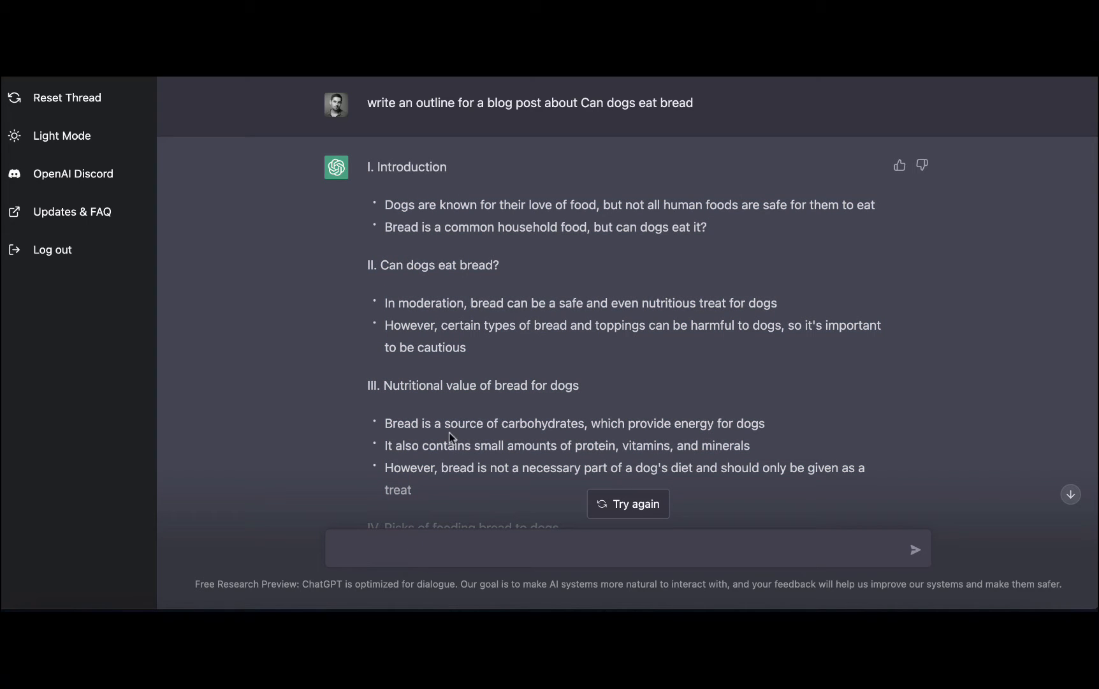
text(Expand)
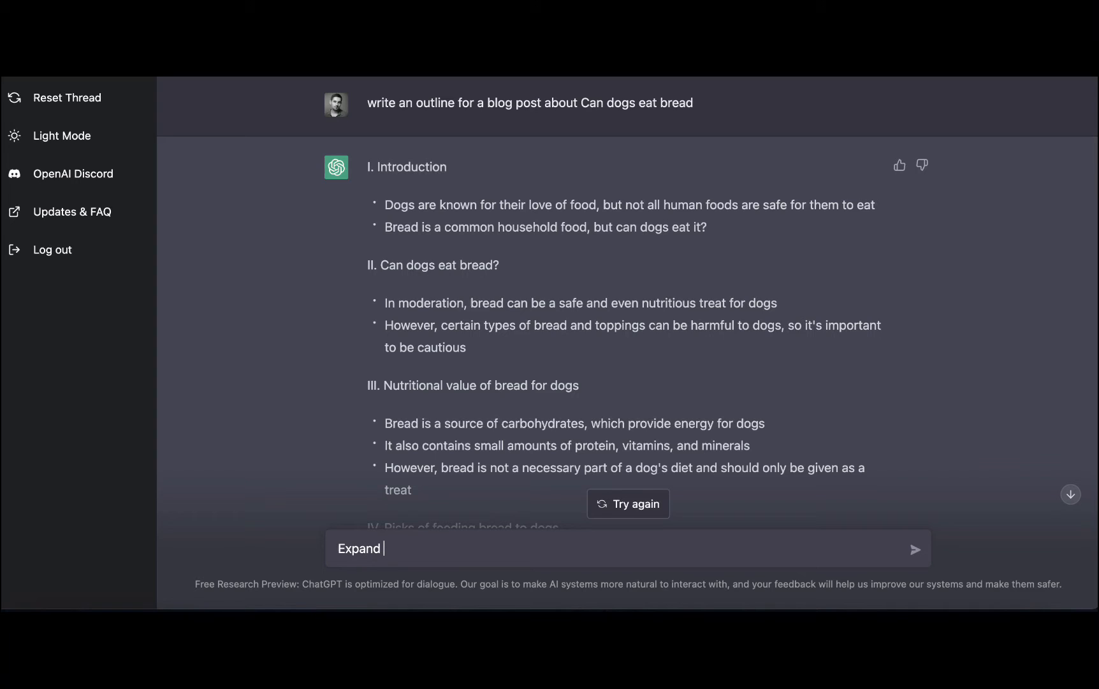
text(on t)
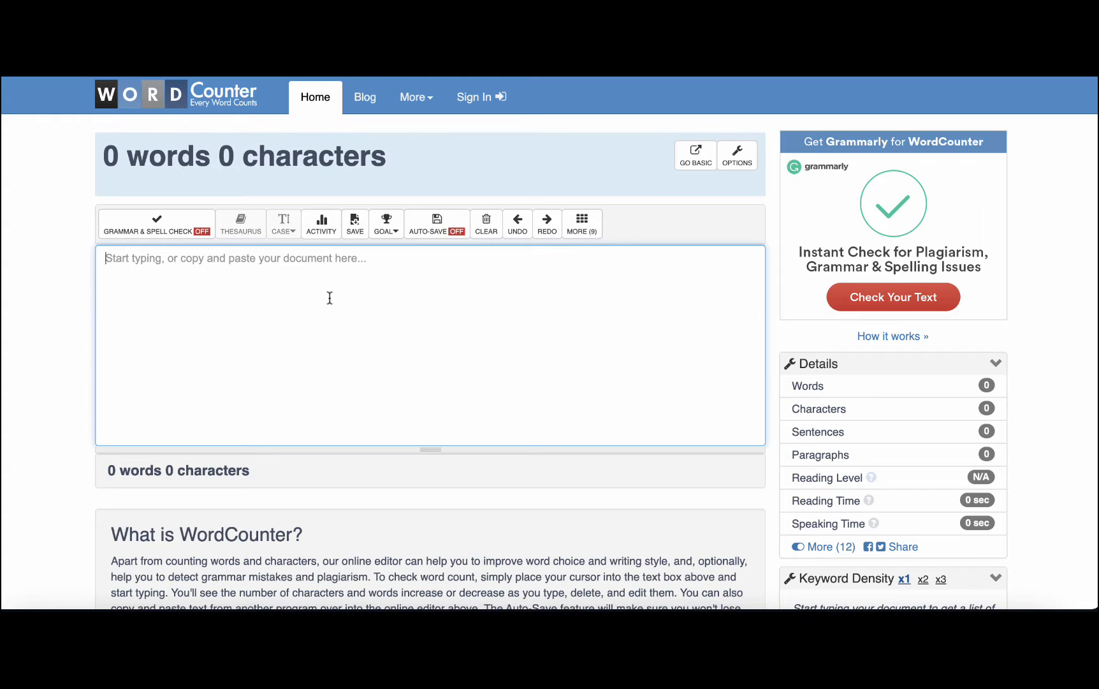
mouse_move(249, 277)
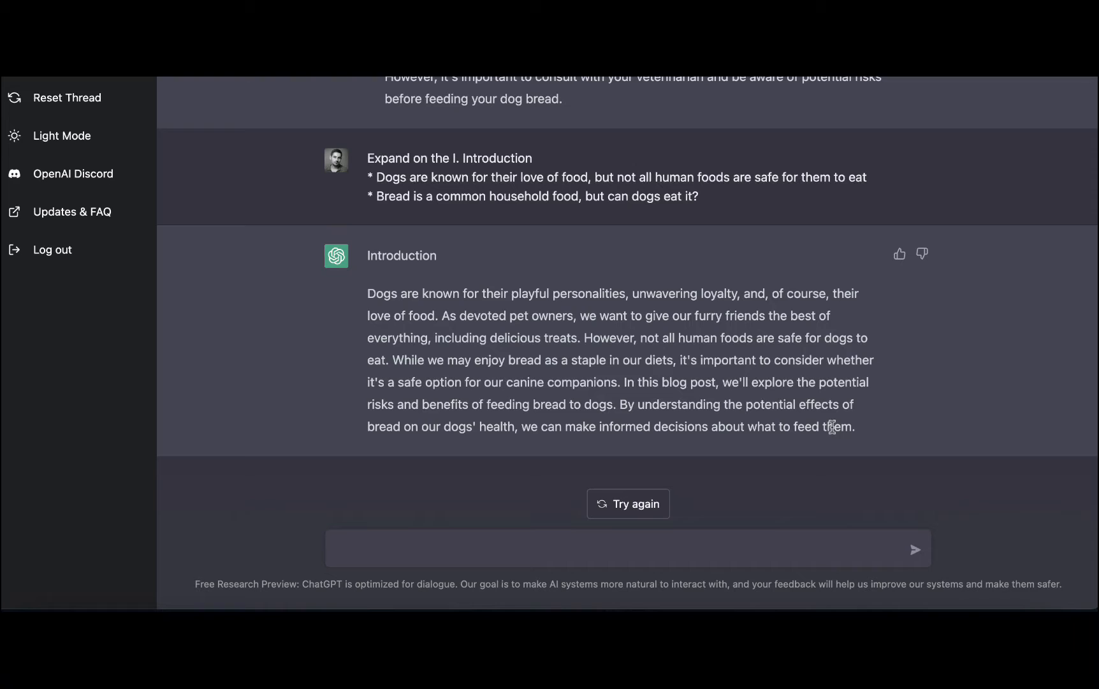
Copy the expanded Introduction and type the title 'Can Dogs Eat Bread' in WordCounter
drag(369, 255, 854, 427)
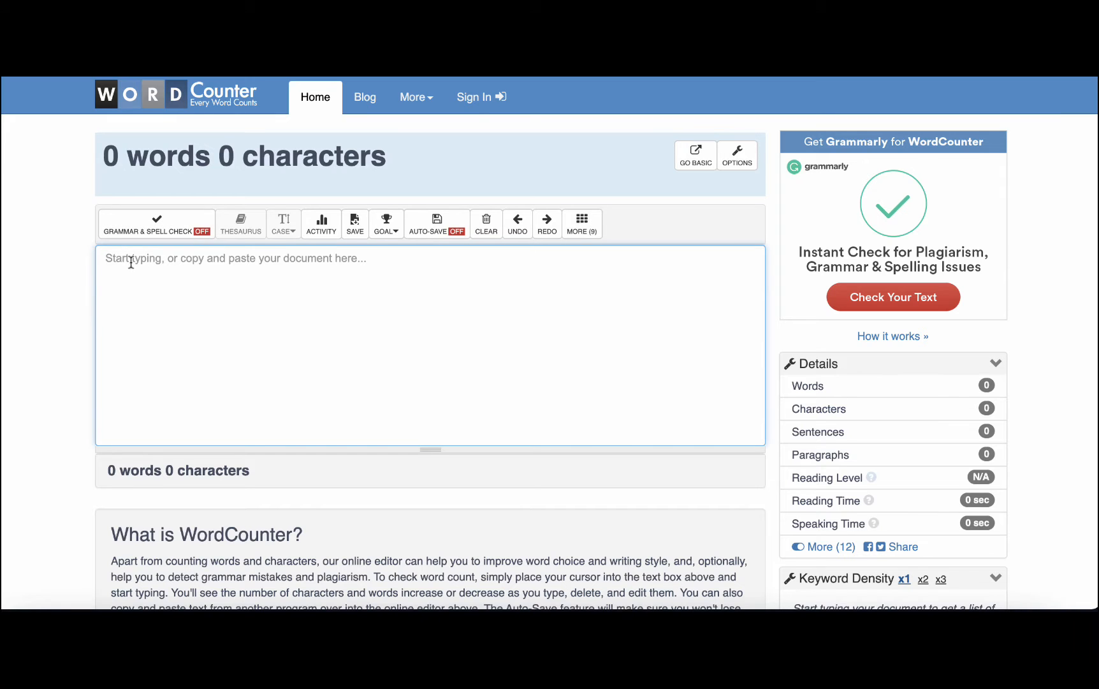
text(Can Dogs Eat)
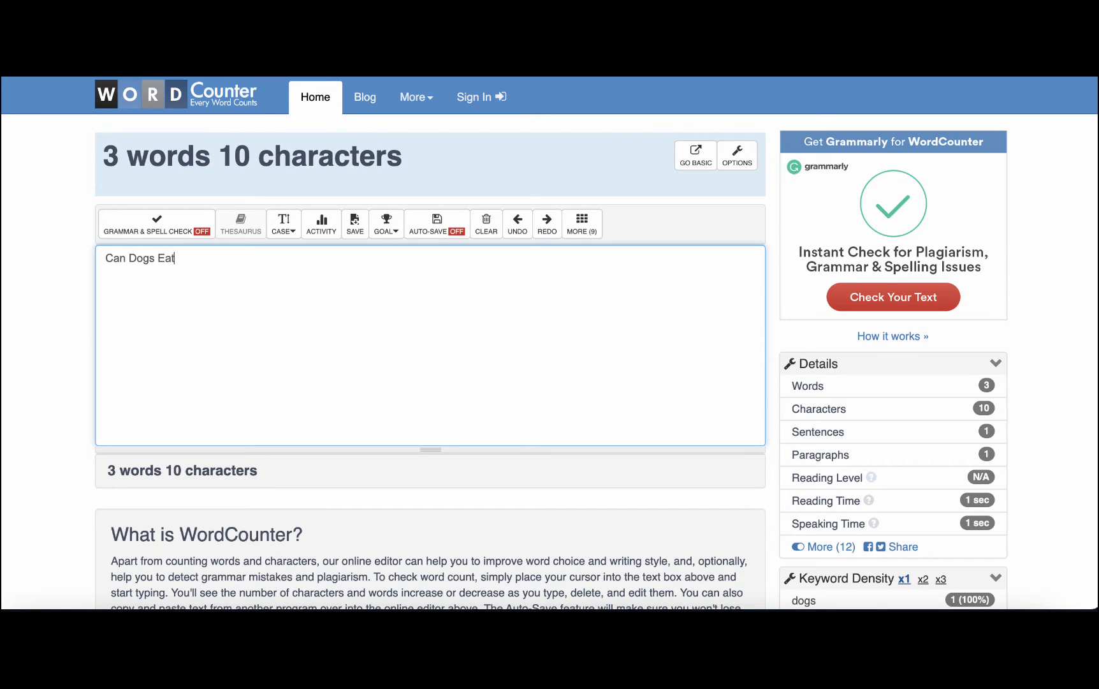
text(Bread)
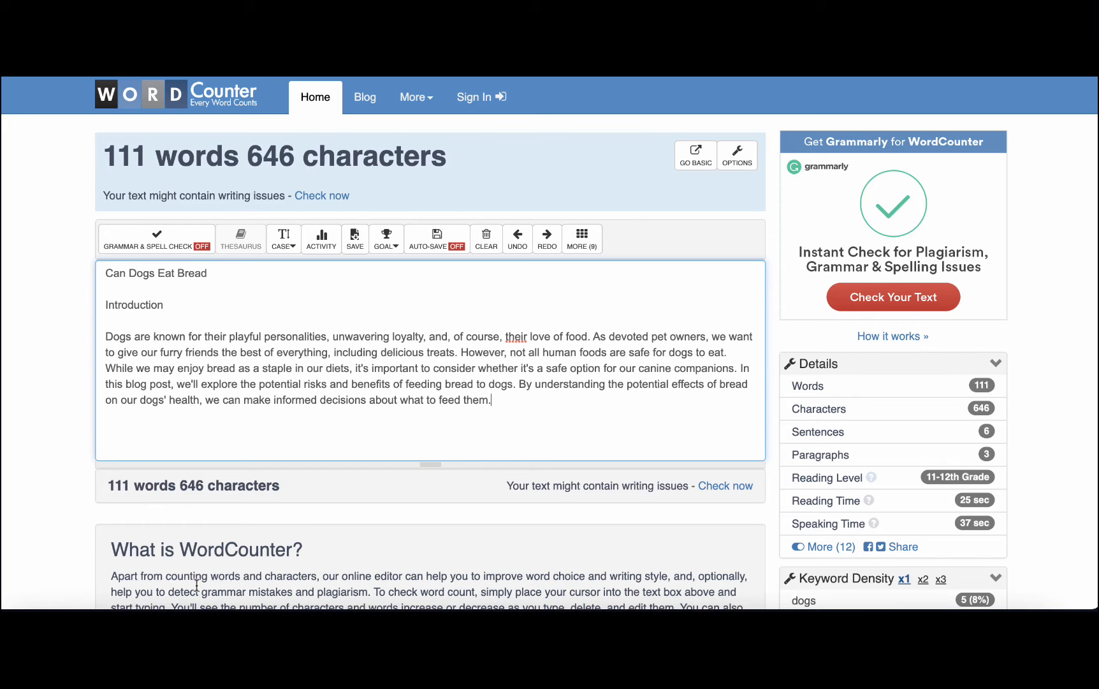
mouse_move(70, 528)
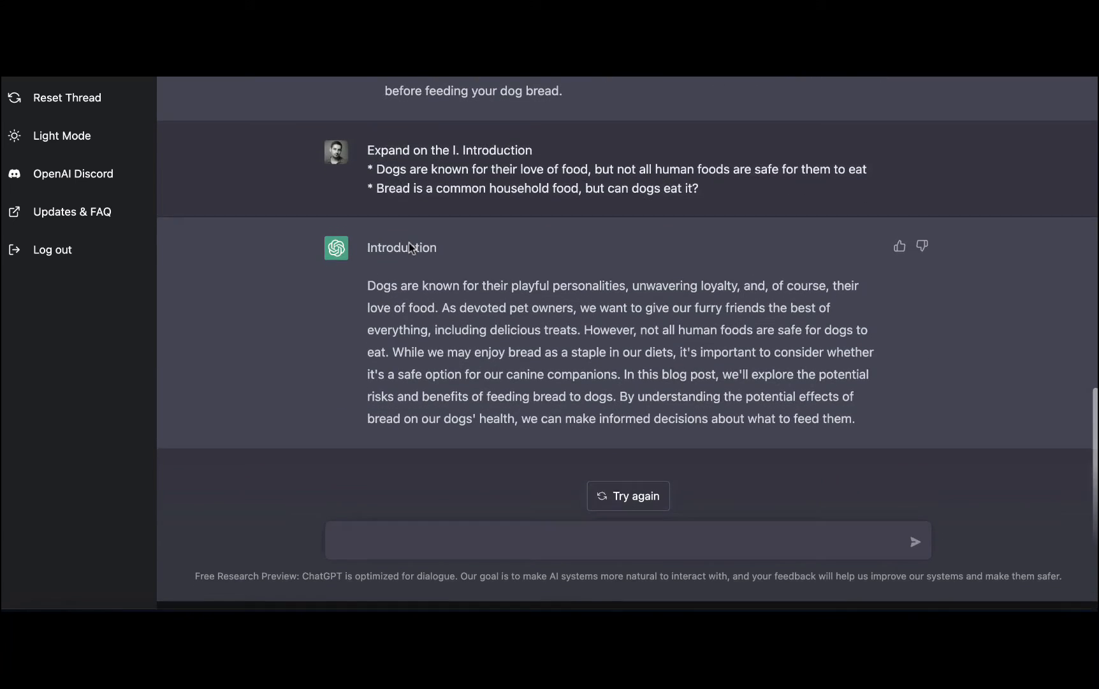
Send an 'expand on' prompt and select the Nutritional value outline section
text(e)
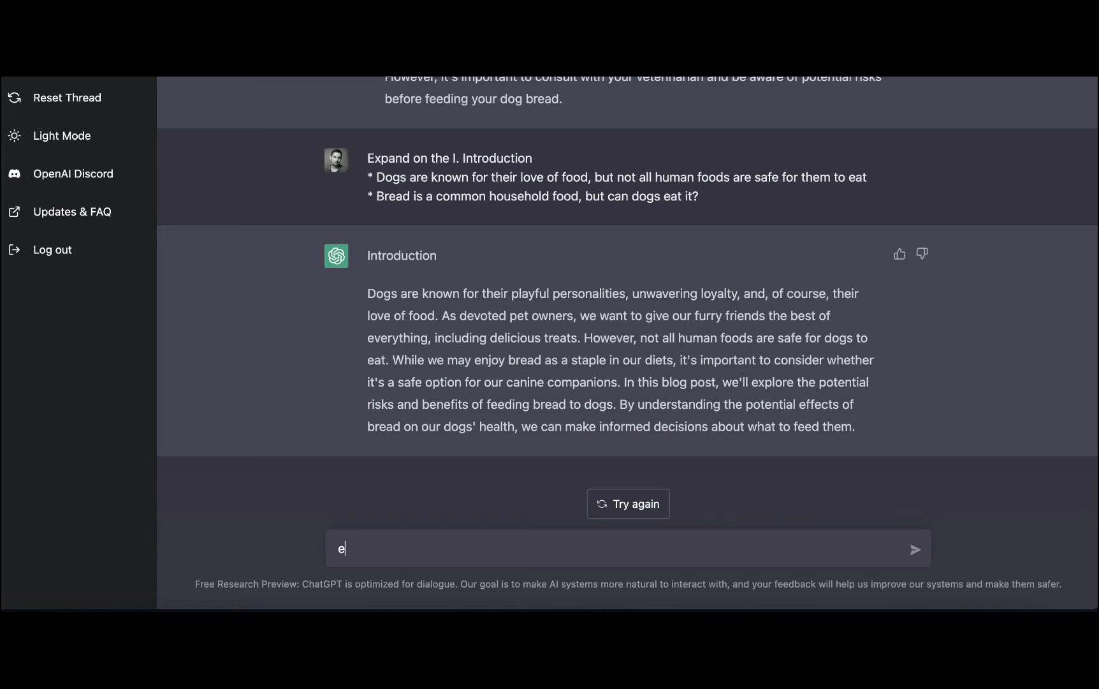
text(xpan)
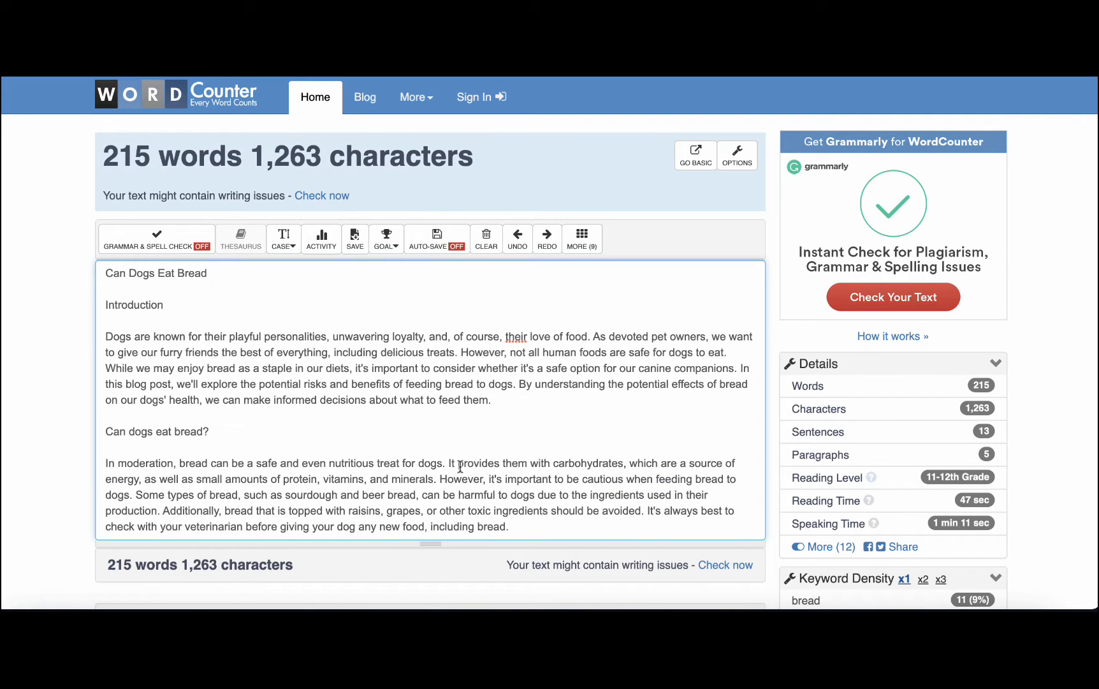
scroll(down, 3)
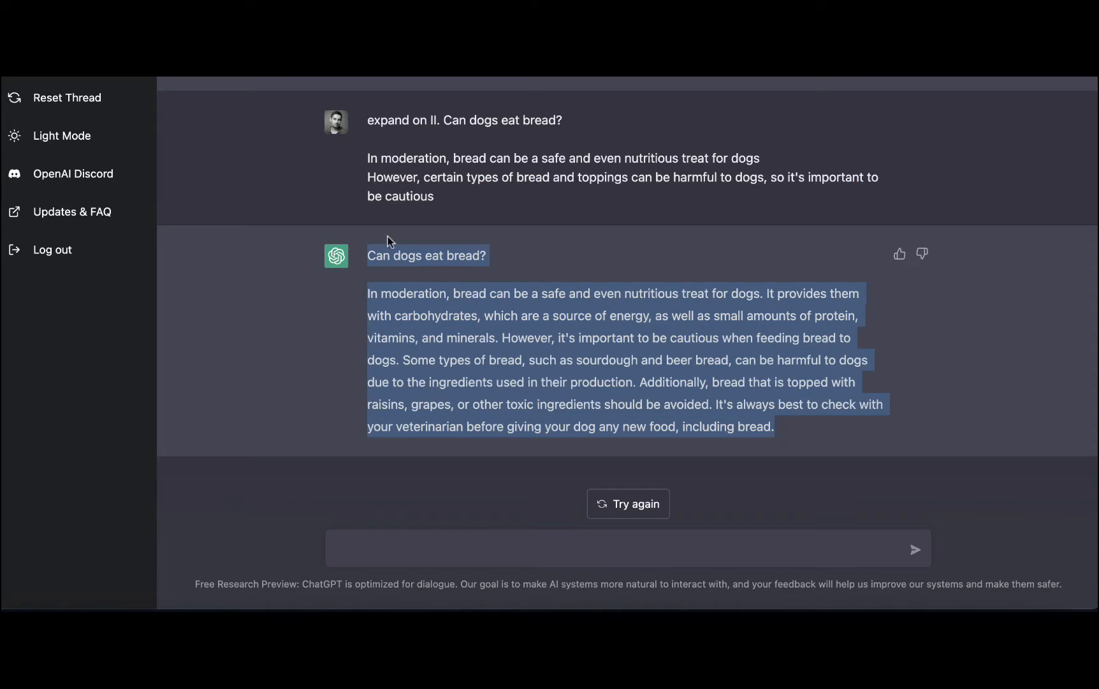
scroll(down, 3)
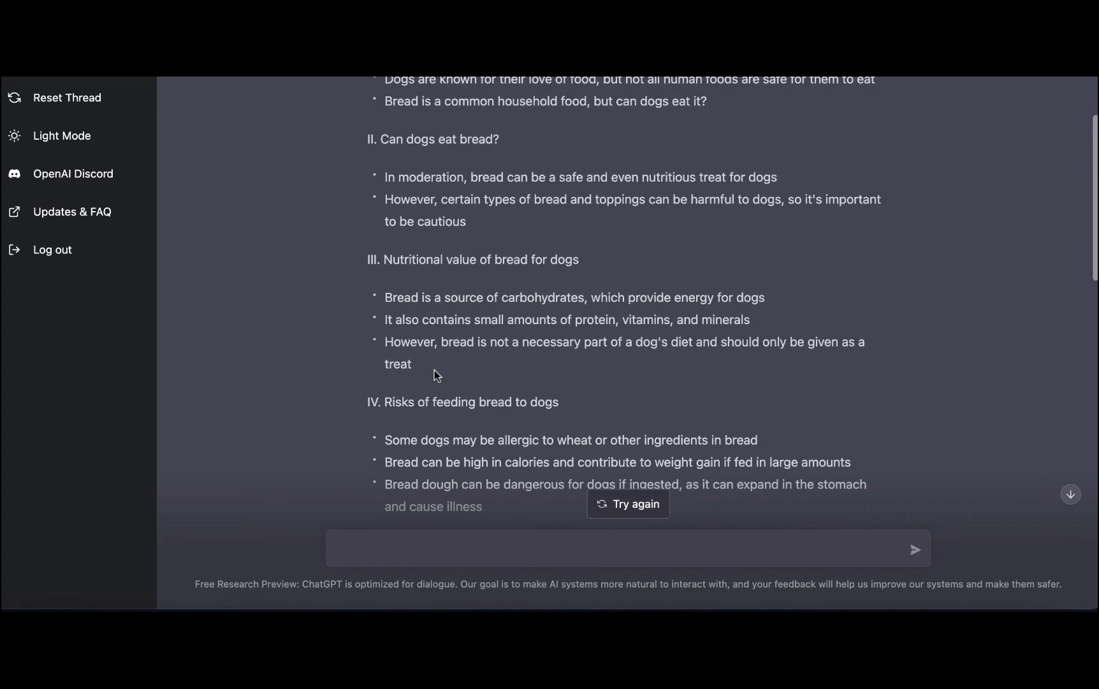
drag(367, 259, 412, 366)
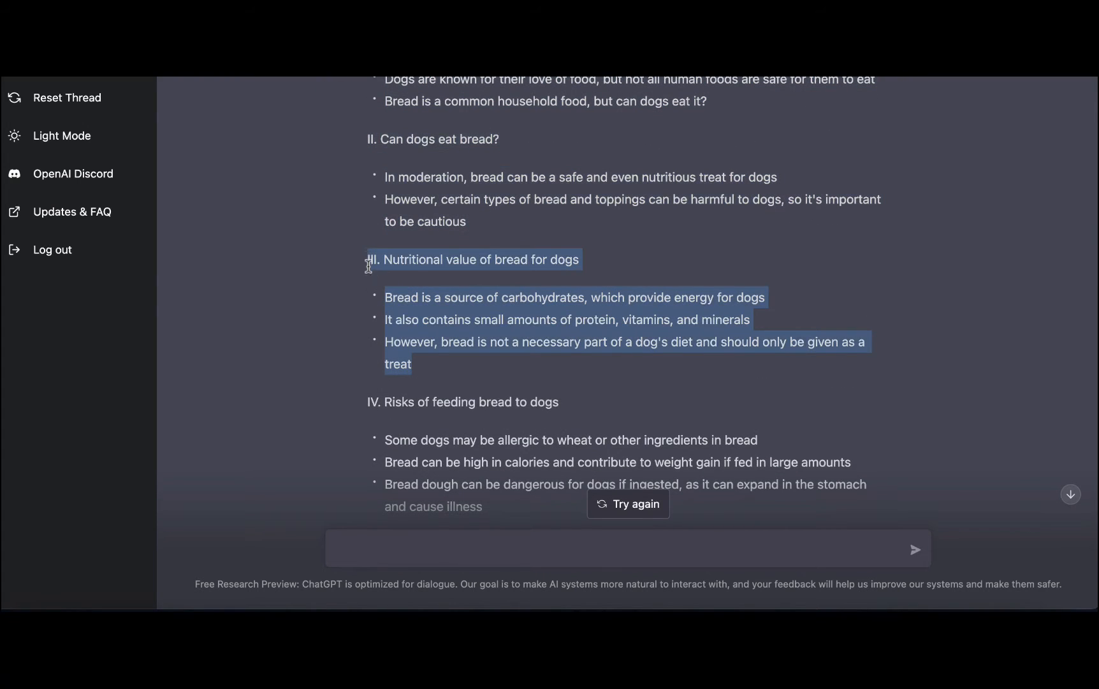
mouse_move(399, 575)
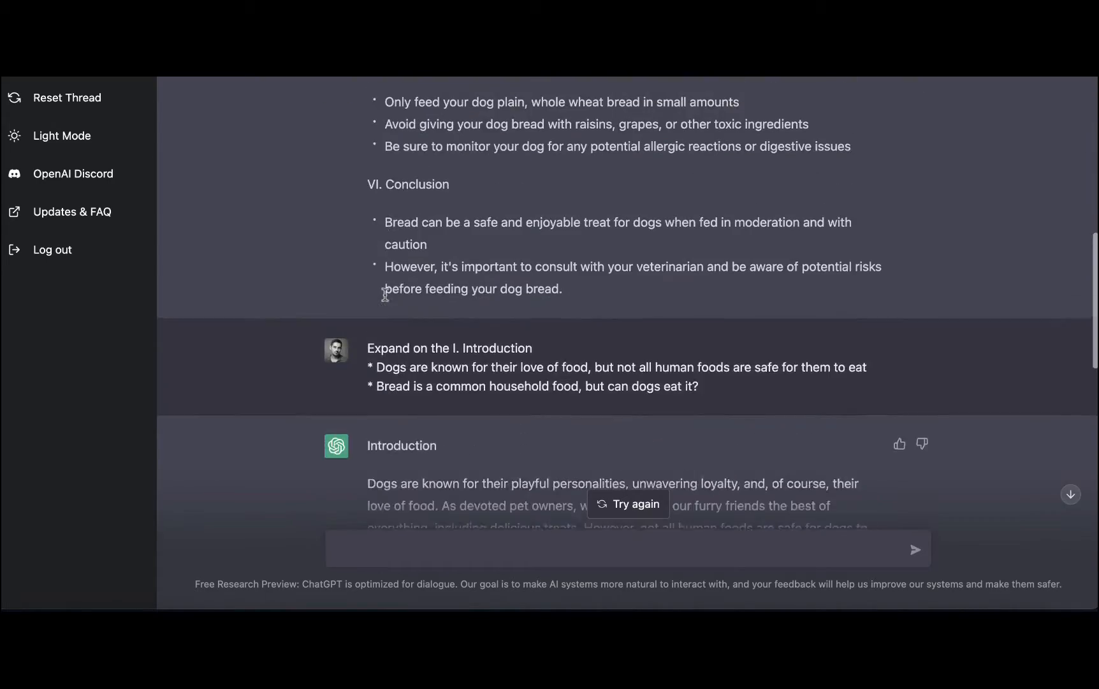
Select the 'Risks of feeding bread to dogs' outline section for expansion
scroll(up, 3)
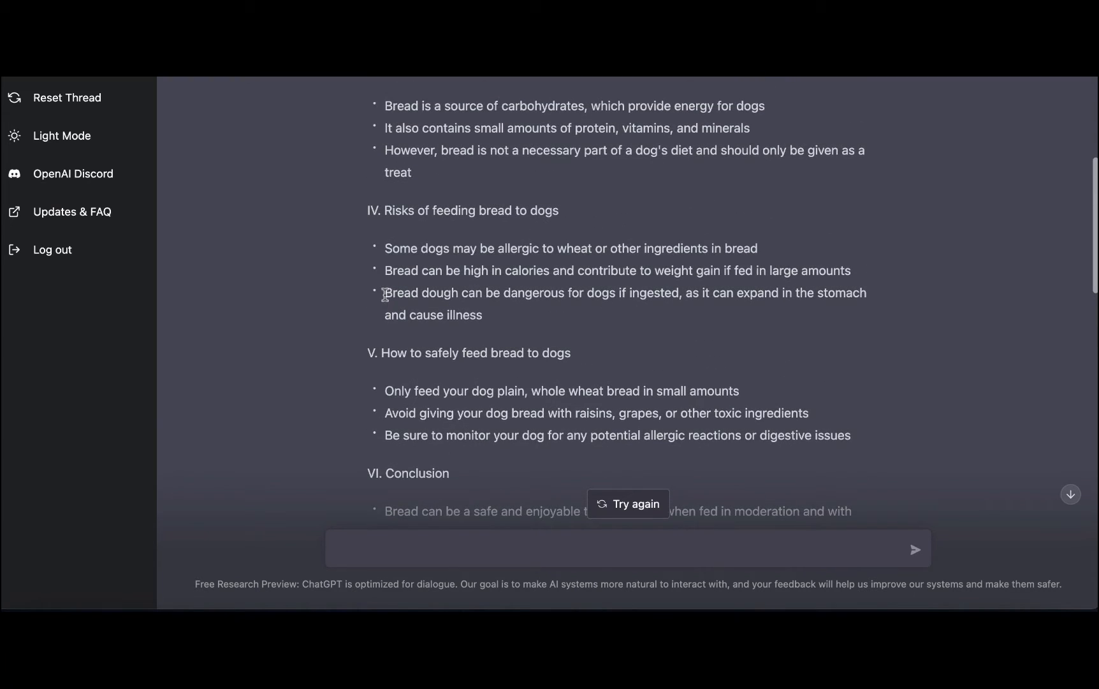
scroll(up, 3)
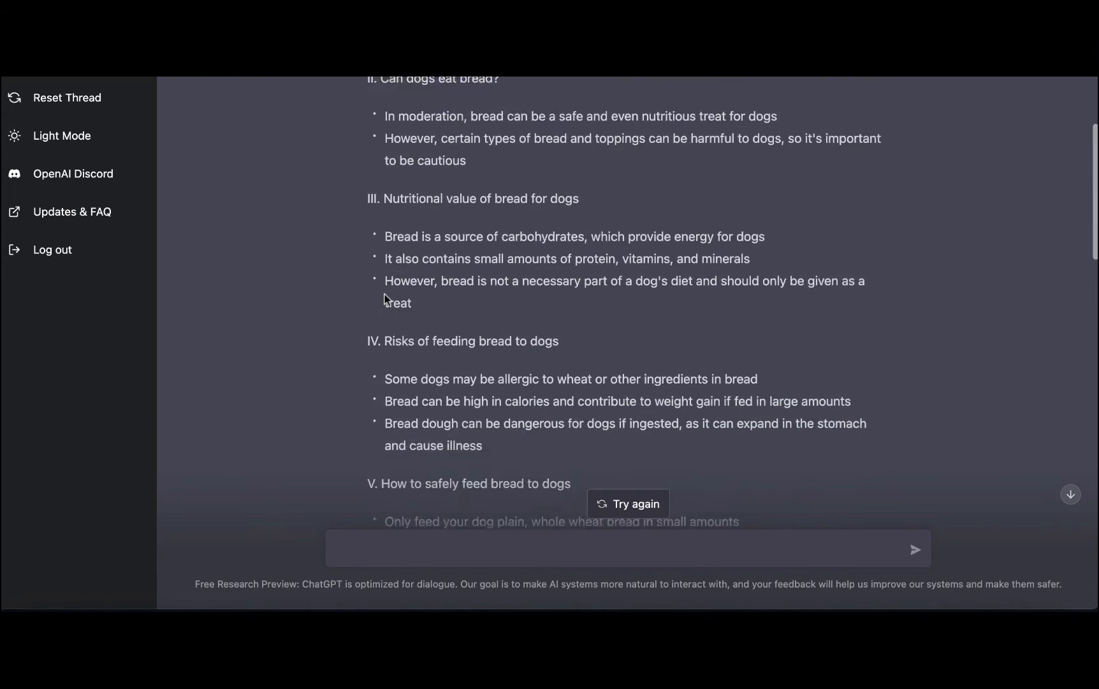
scroll(down, 3)
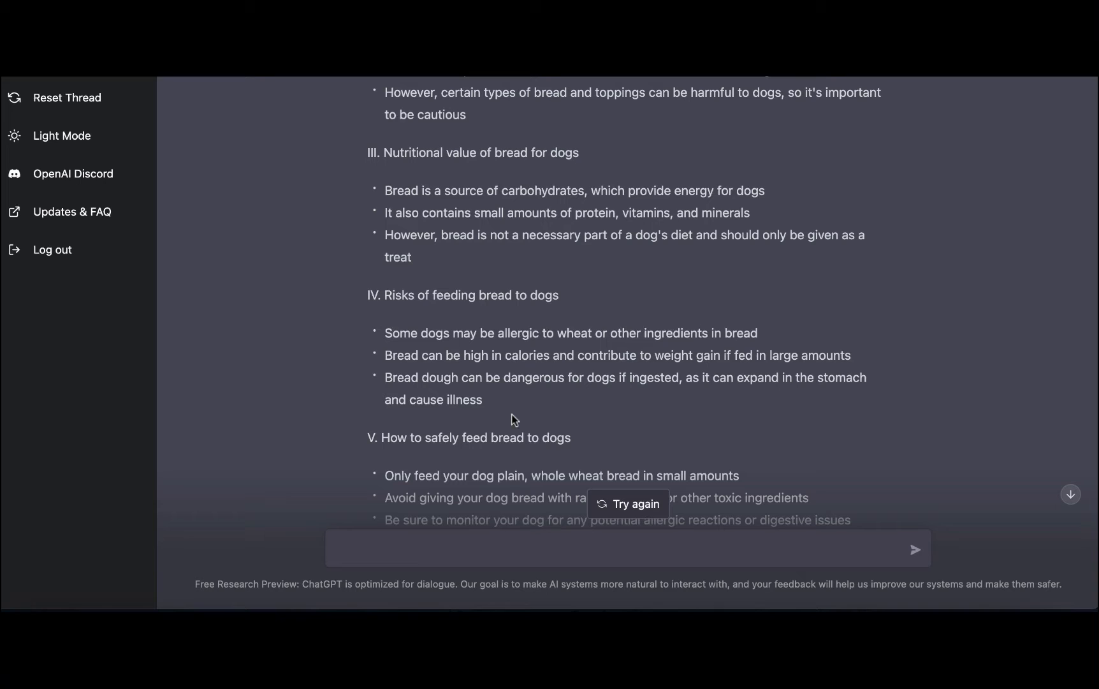
drag(367, 294, 482, 400)
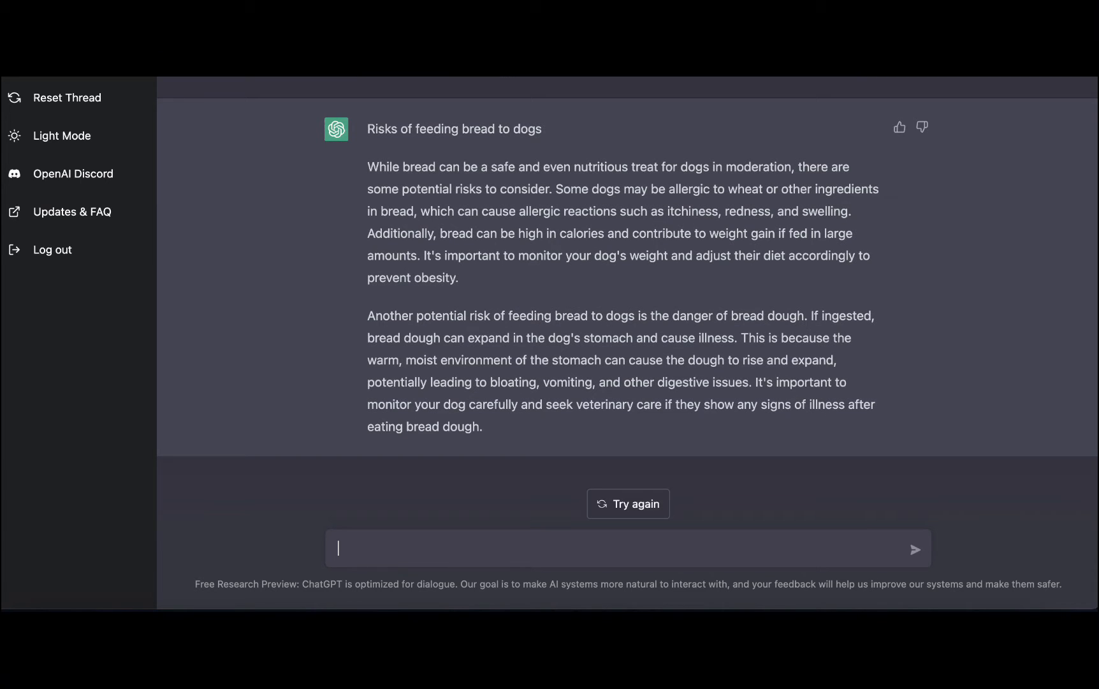
Copy the risks write-up, then ask ChatGPT to expand 'How to safely feed bread to dogs'
drag(414, 338, 482, 427)
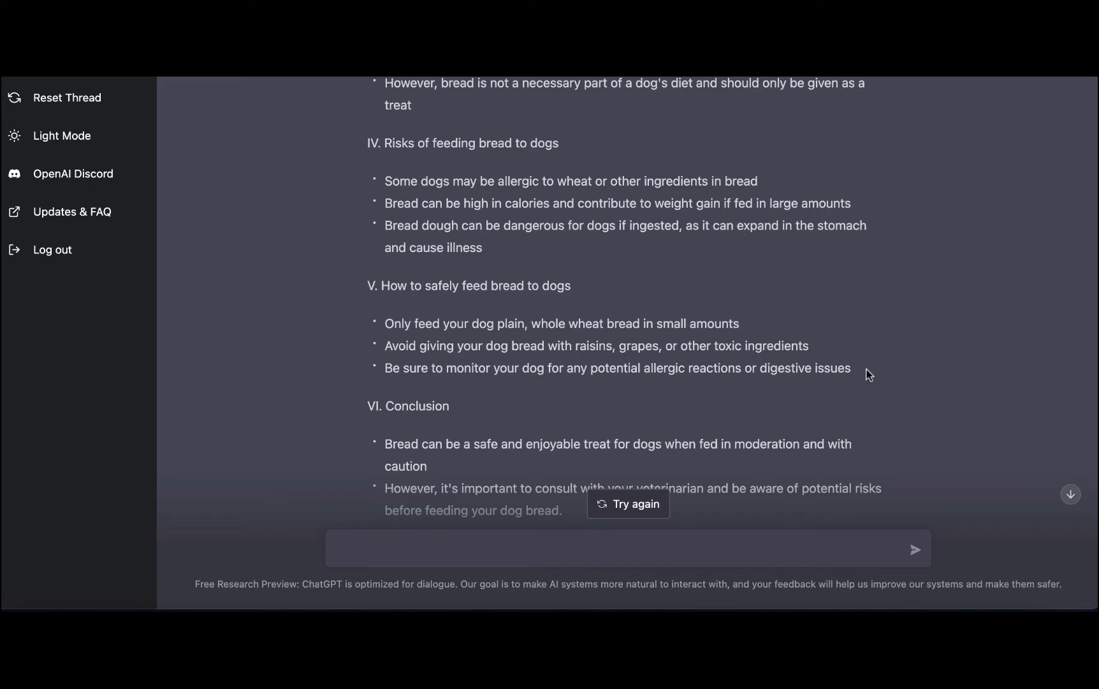
drag(371, 286, 852, 367)
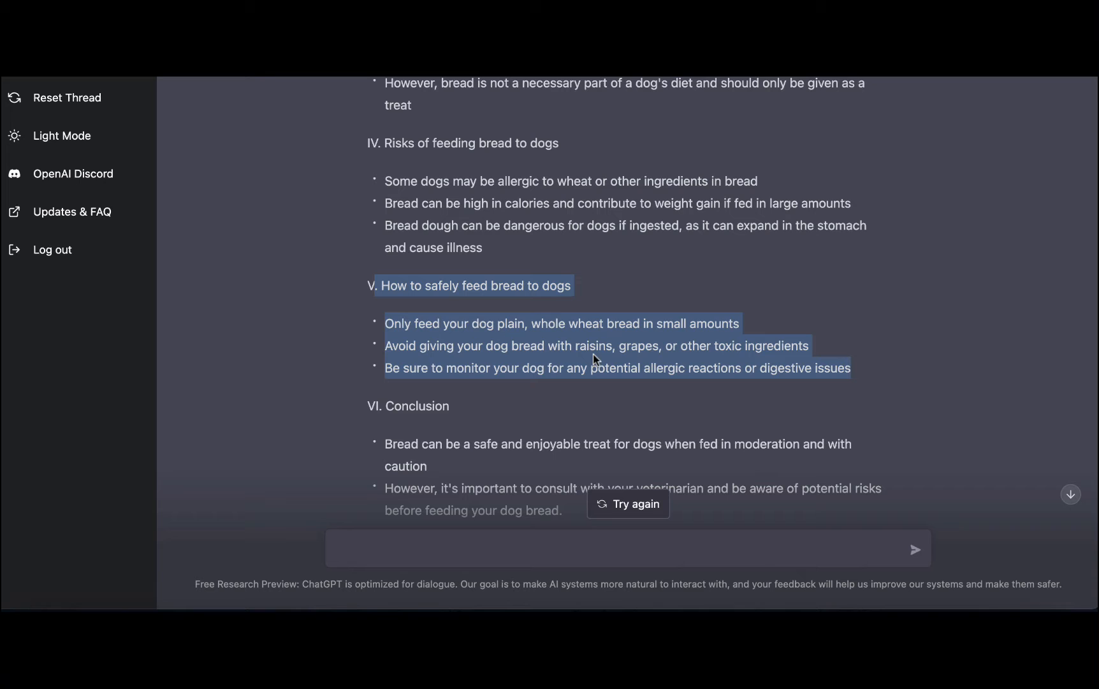
mouse_move(383, 372)
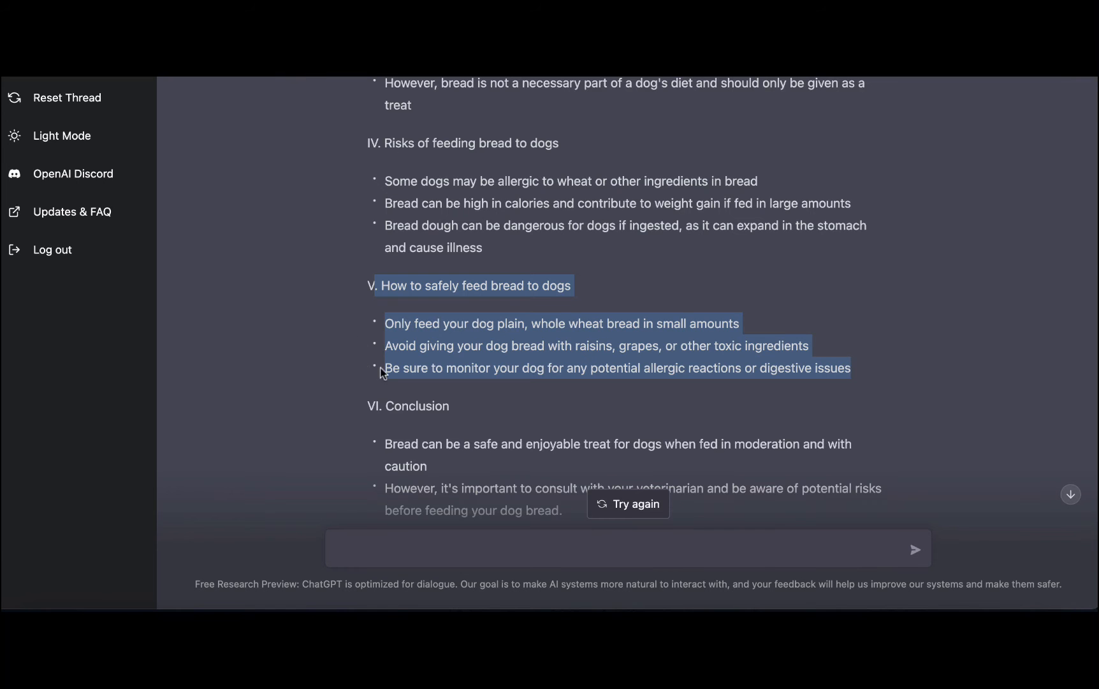
click(628, 503)
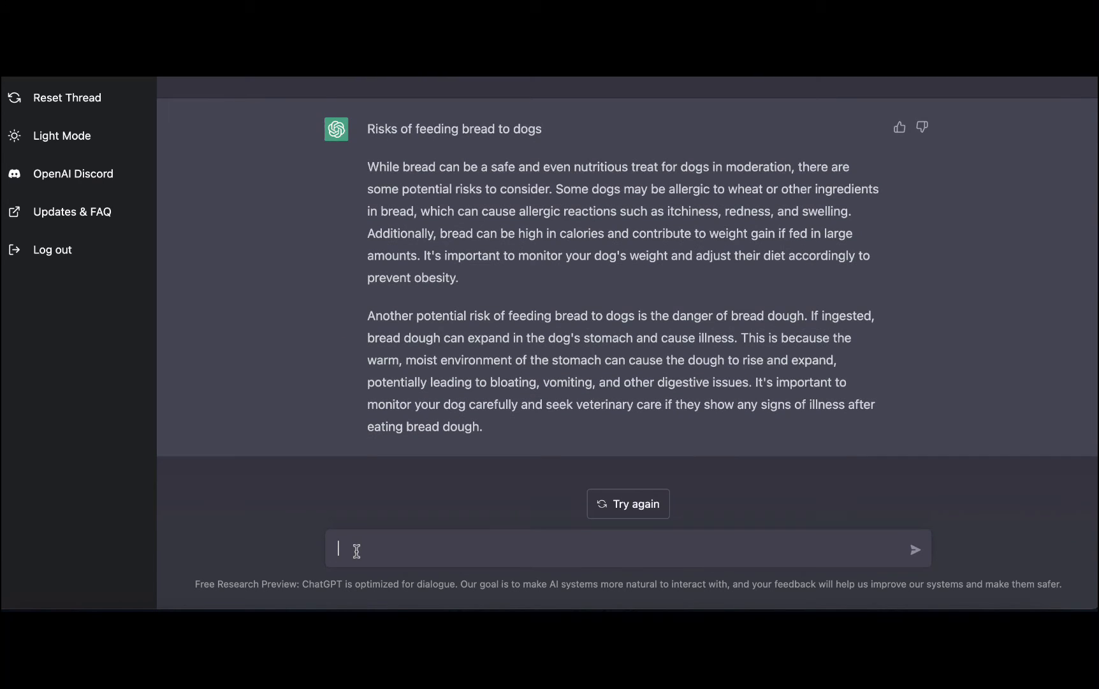
text(expand on . How to safely feed bread to dogs)
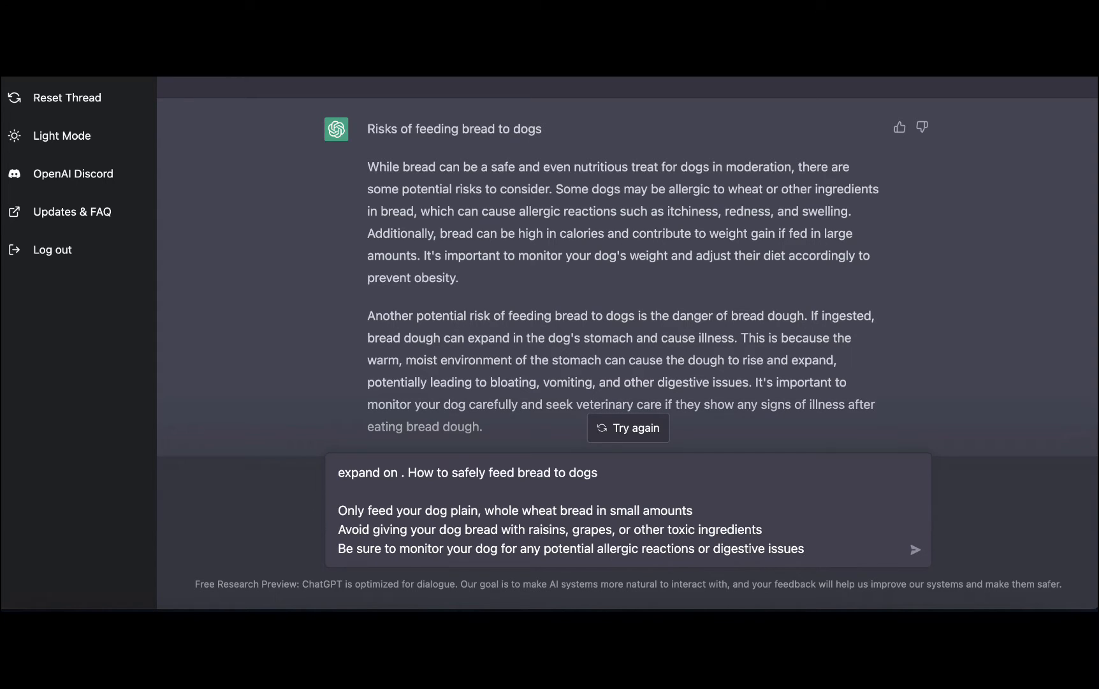
click(916, 549)
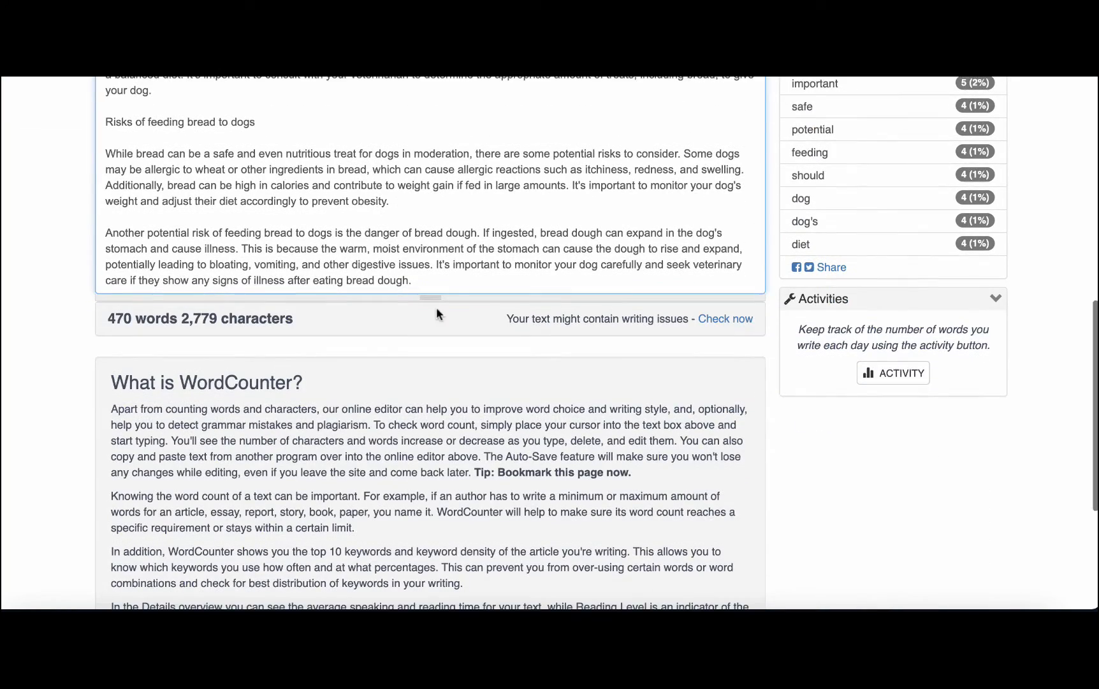
Request an expanded Conclusion on bread being safe only in moderation
scroll(down, 3)
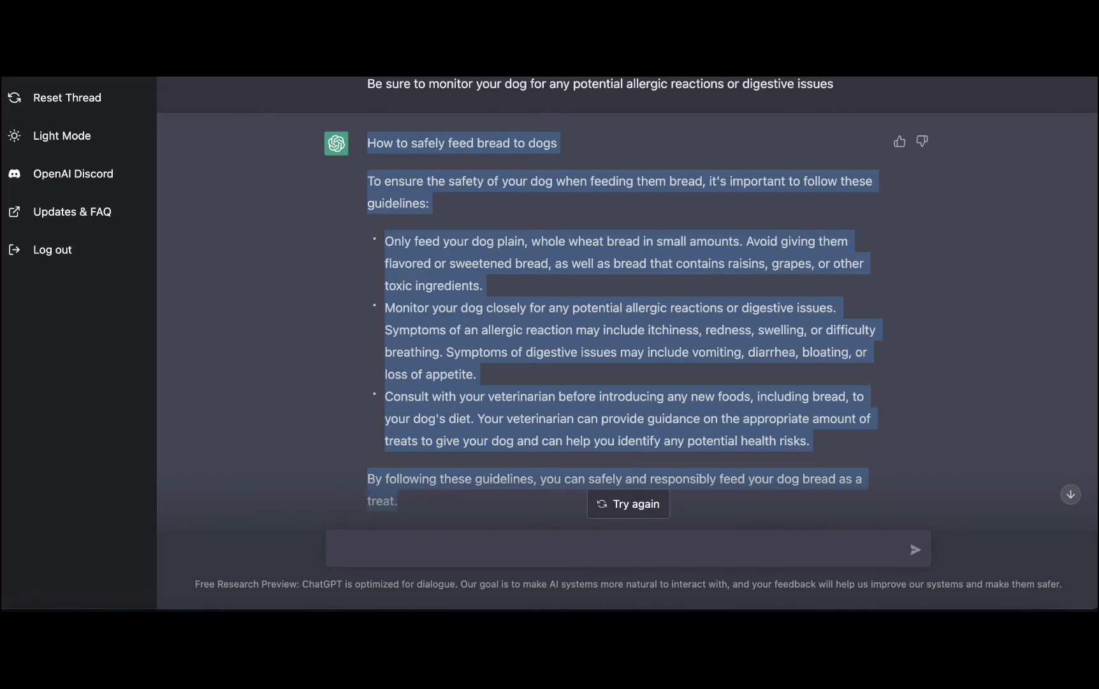
scroll(down, 3)
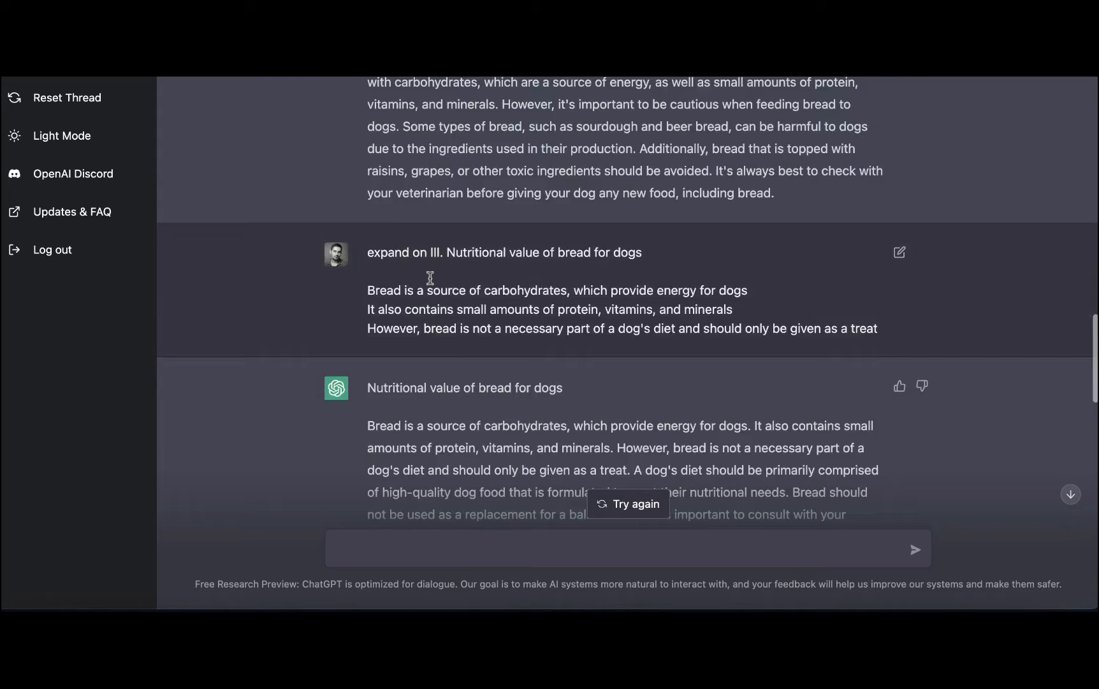
scroll(down, 3)
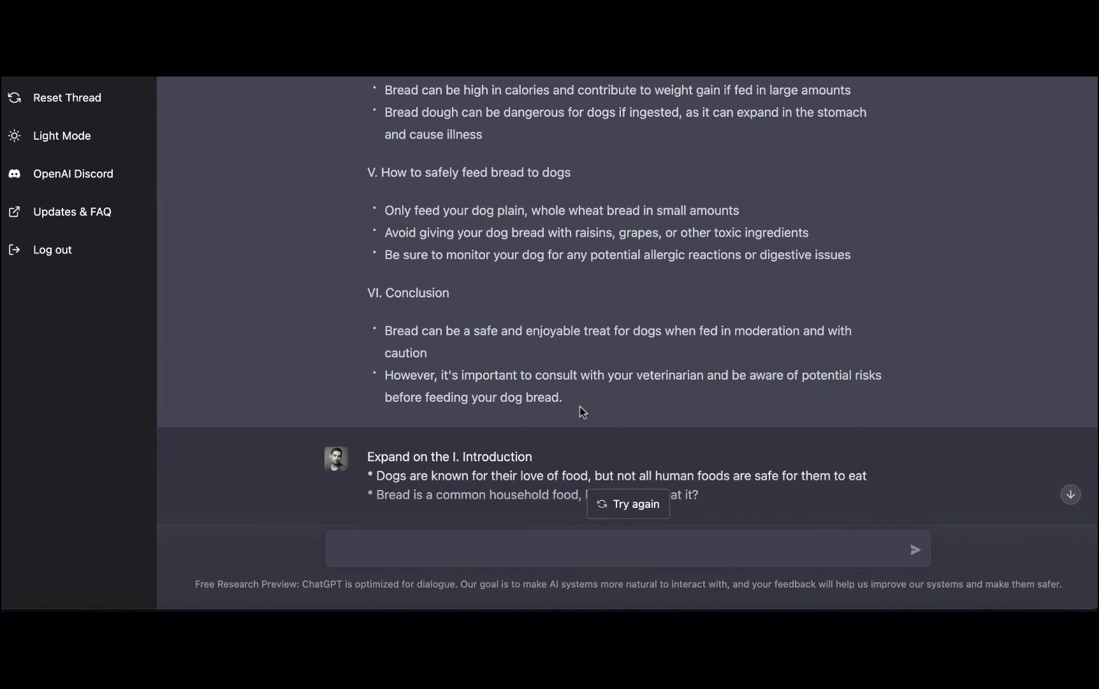
scroll(down, 3)
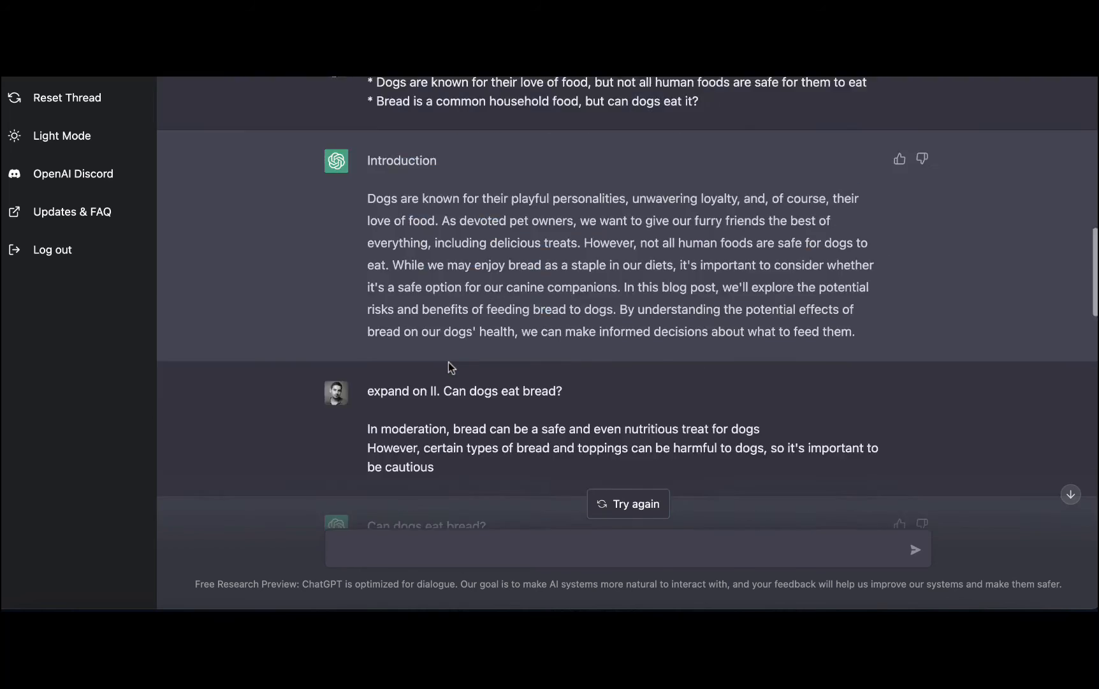
scroll(down, 3)
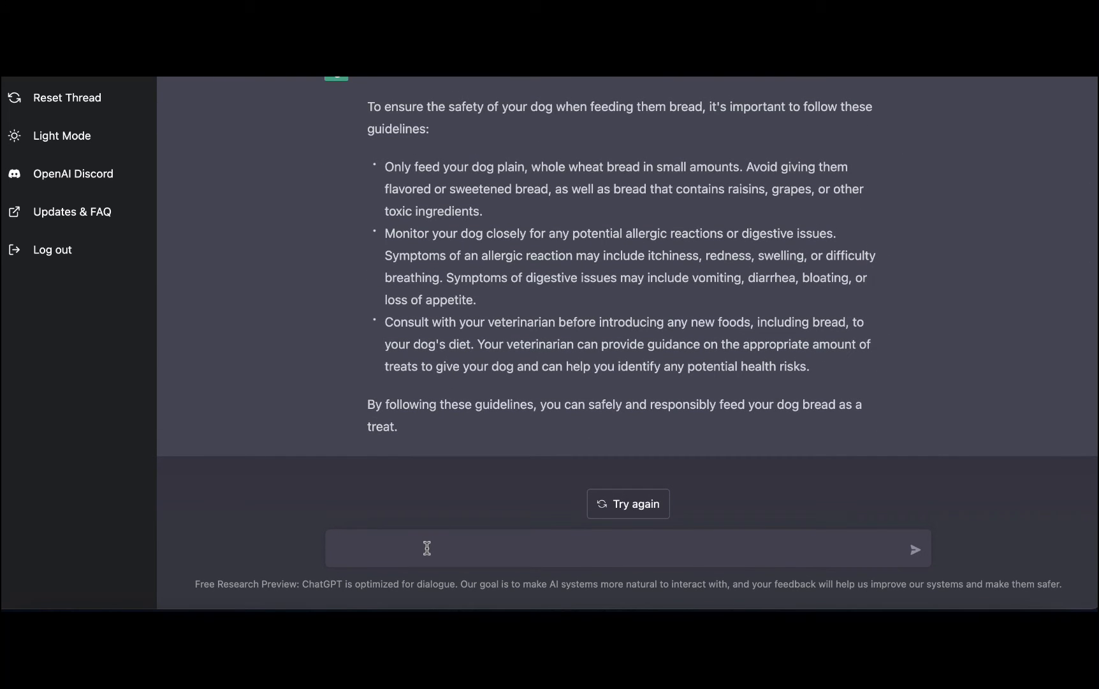
text(exapnd)
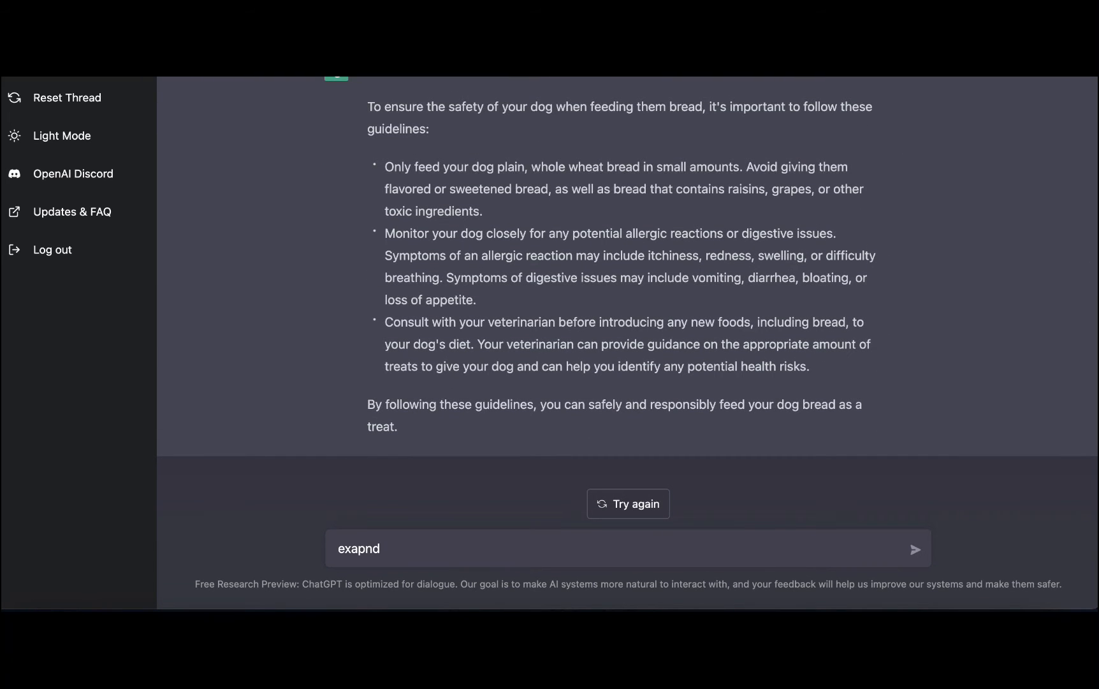
key(Backspace)
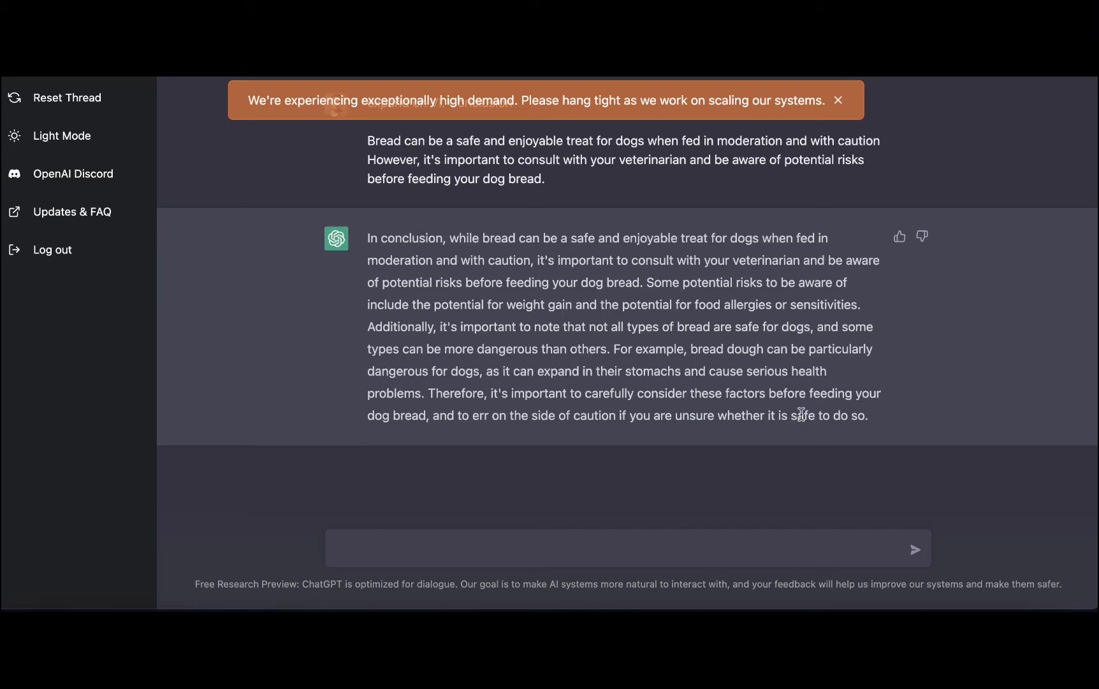
Copy the expanded conclusion into the WordCounter article after the safe-feeding guidelines
drag(367, 238, 868, 414)
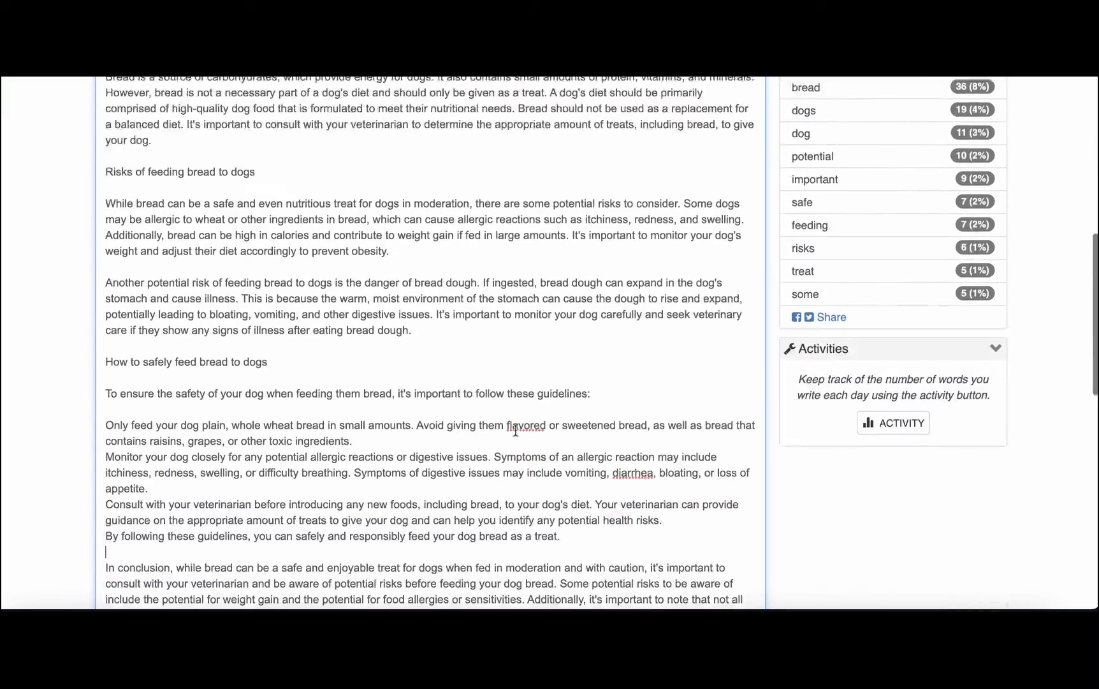
scroll(down, 3)
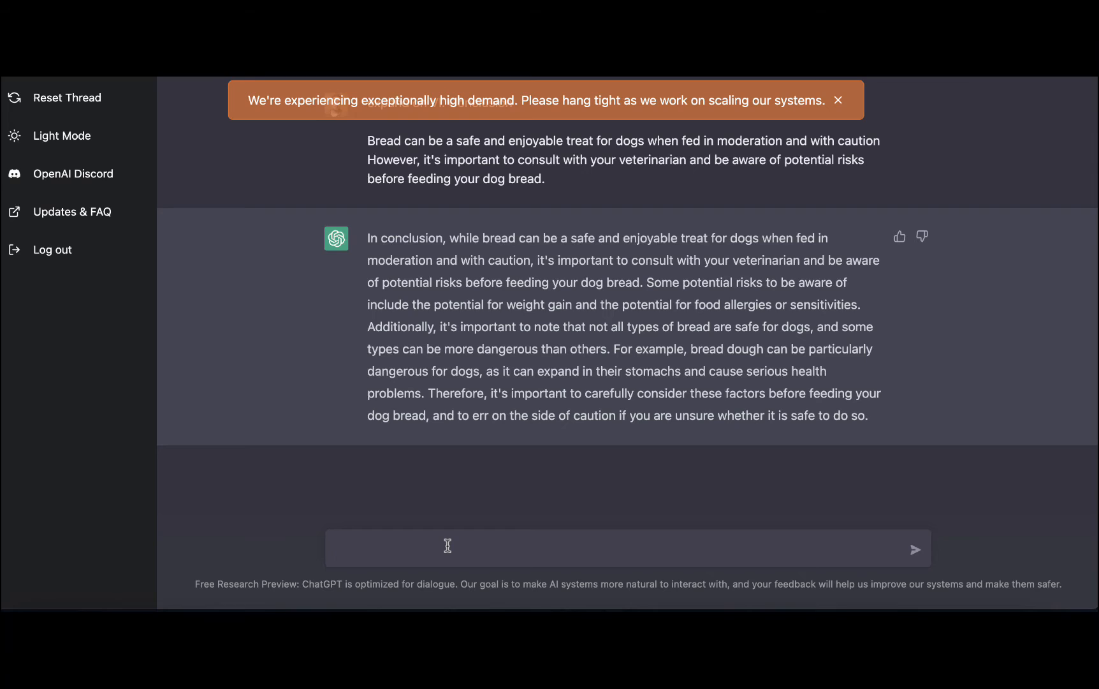
Ask ChatGPT for frequently asked questions about whether dogs can eat bread
text(what are the)
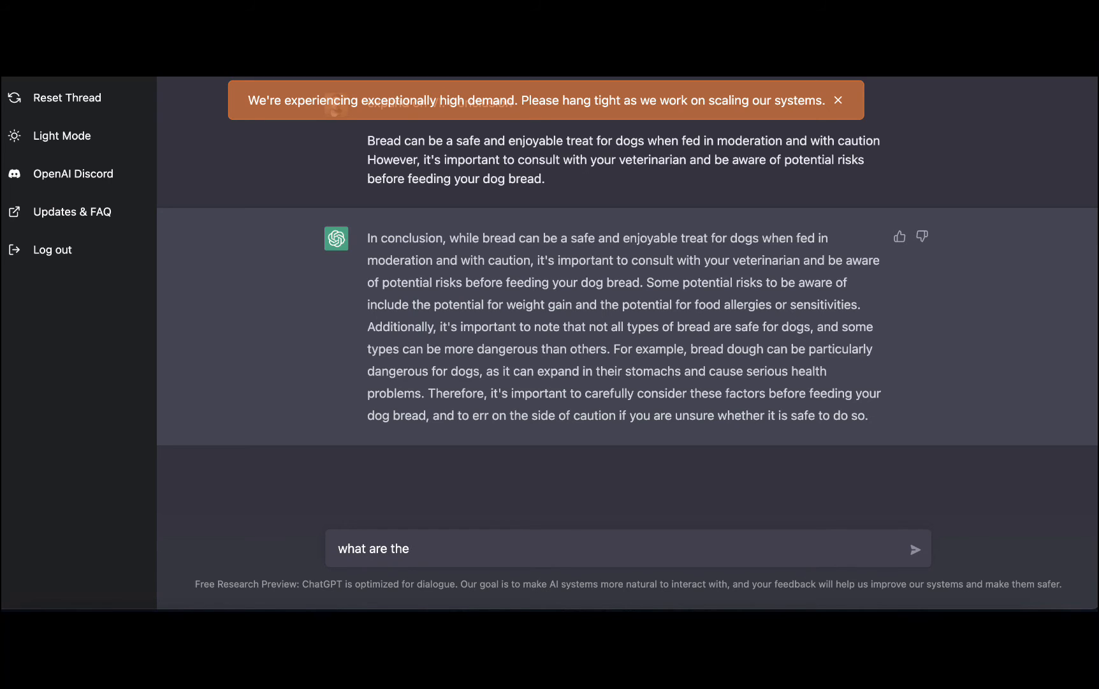
text(frequently)
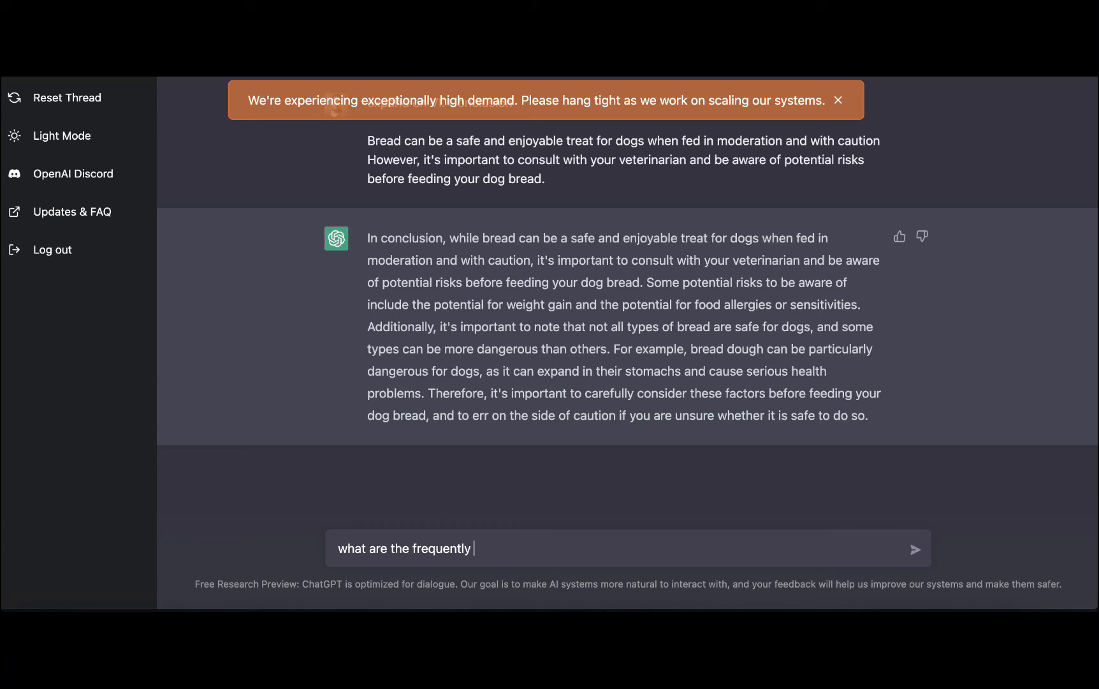
text(asked question ab)
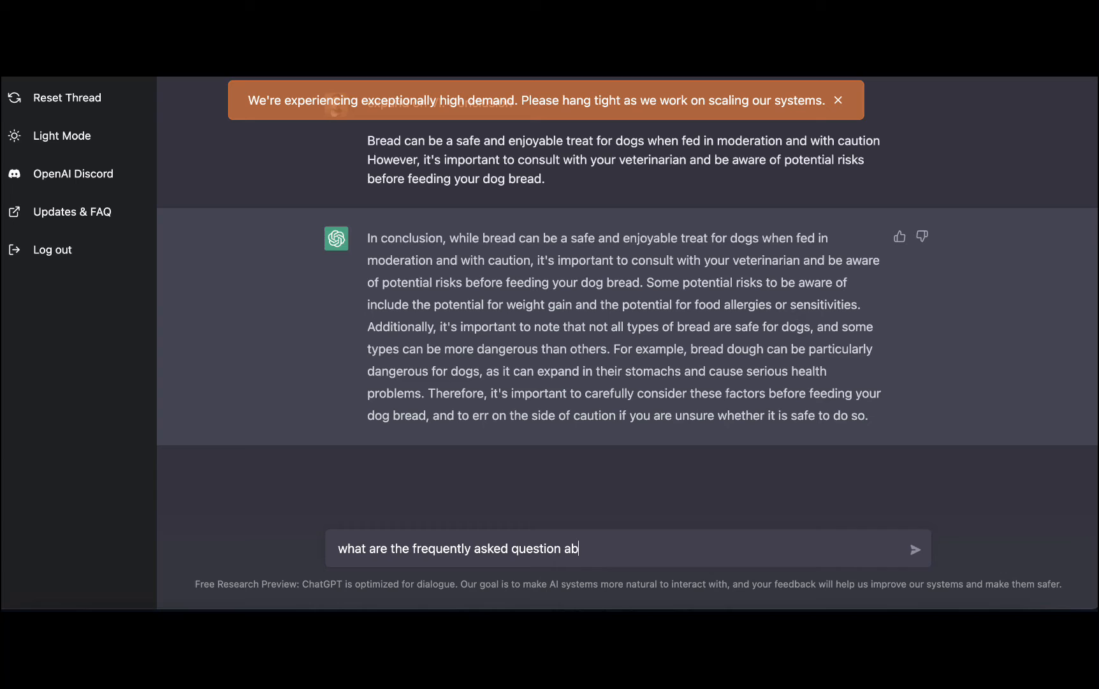
text(out can do)
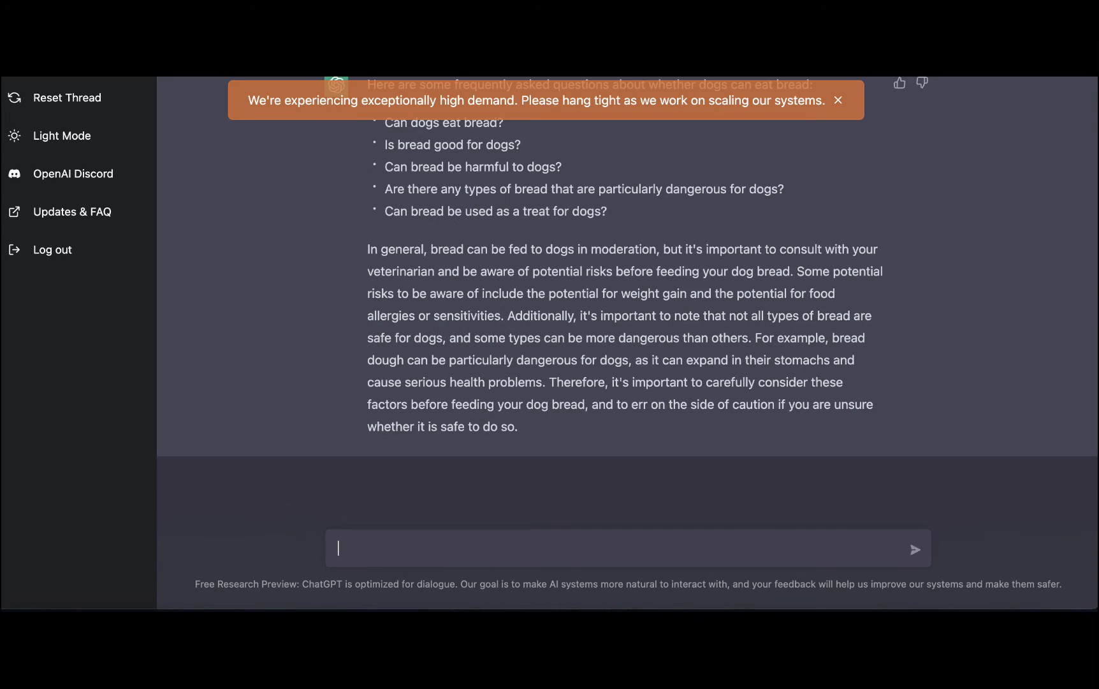
mouse_move(613, 219)
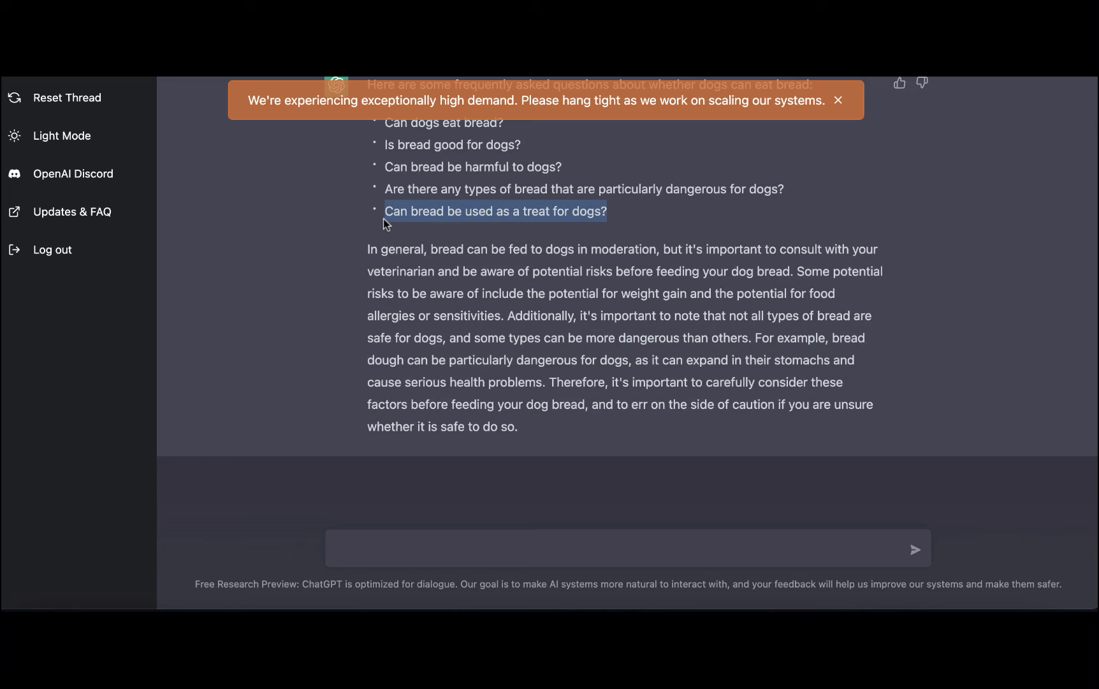
text(ex)
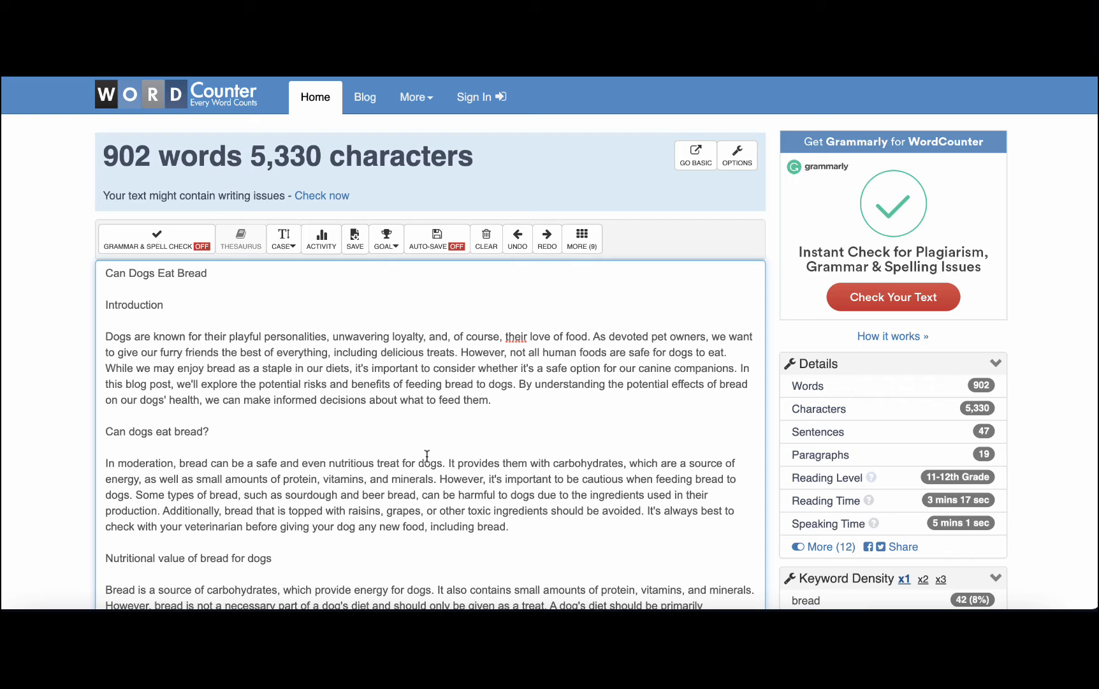
Place the 'Can bread be used as a treat for dogs?' heading and answer above the conclusion
scroll(down, 3)
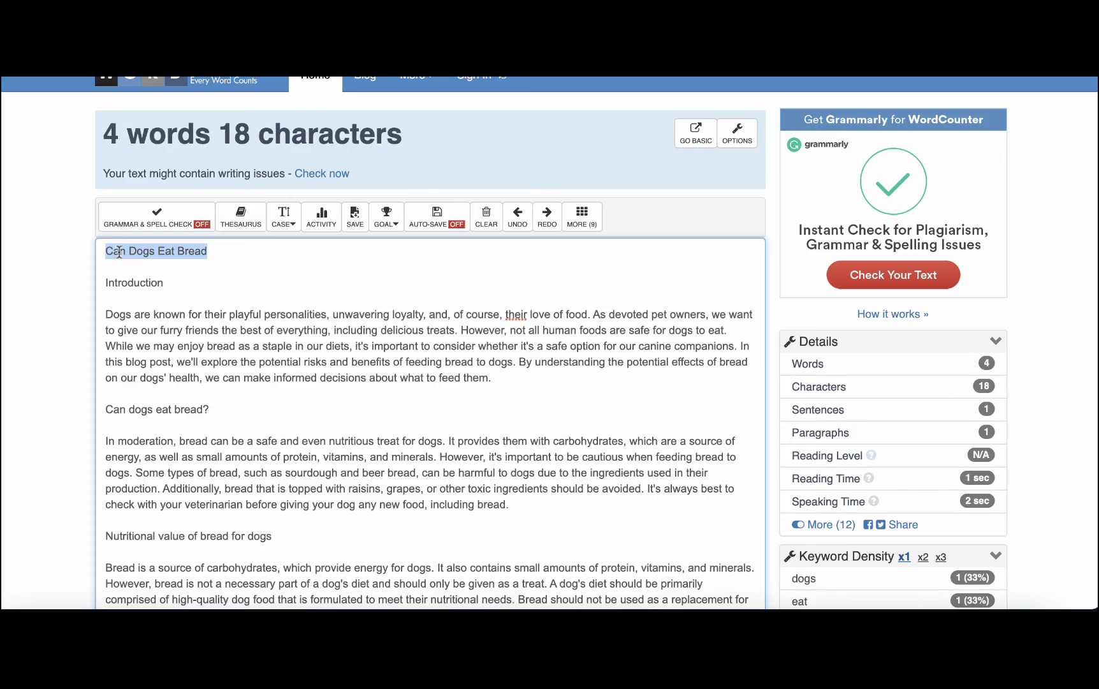
scroll(down, 3)
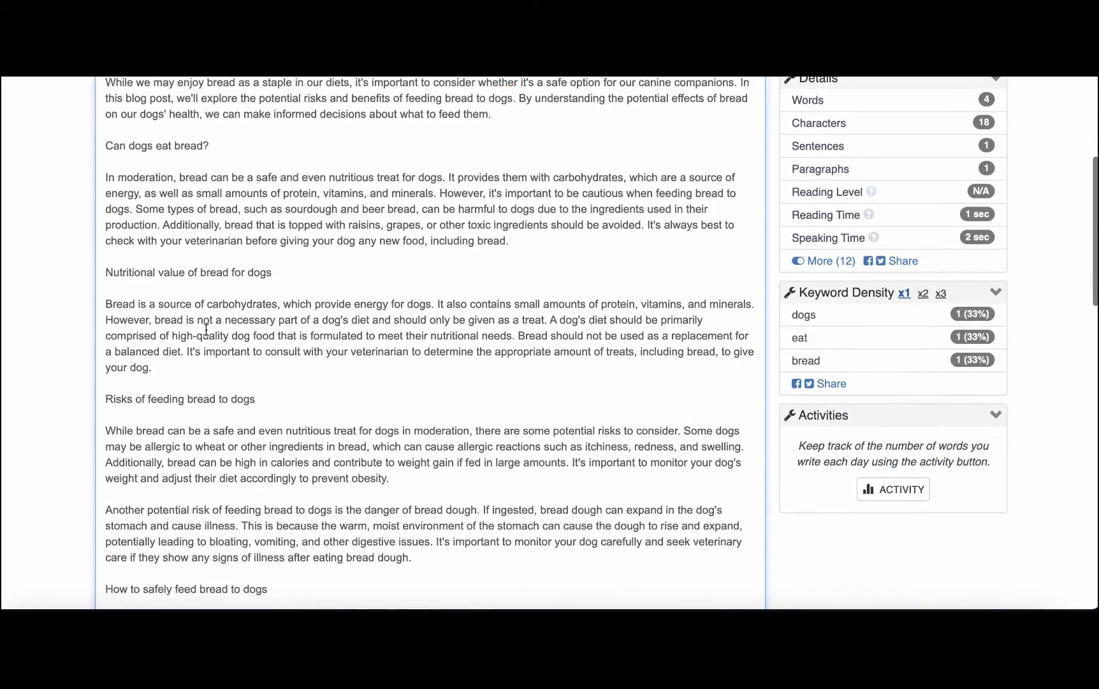
scroll(down, 3)
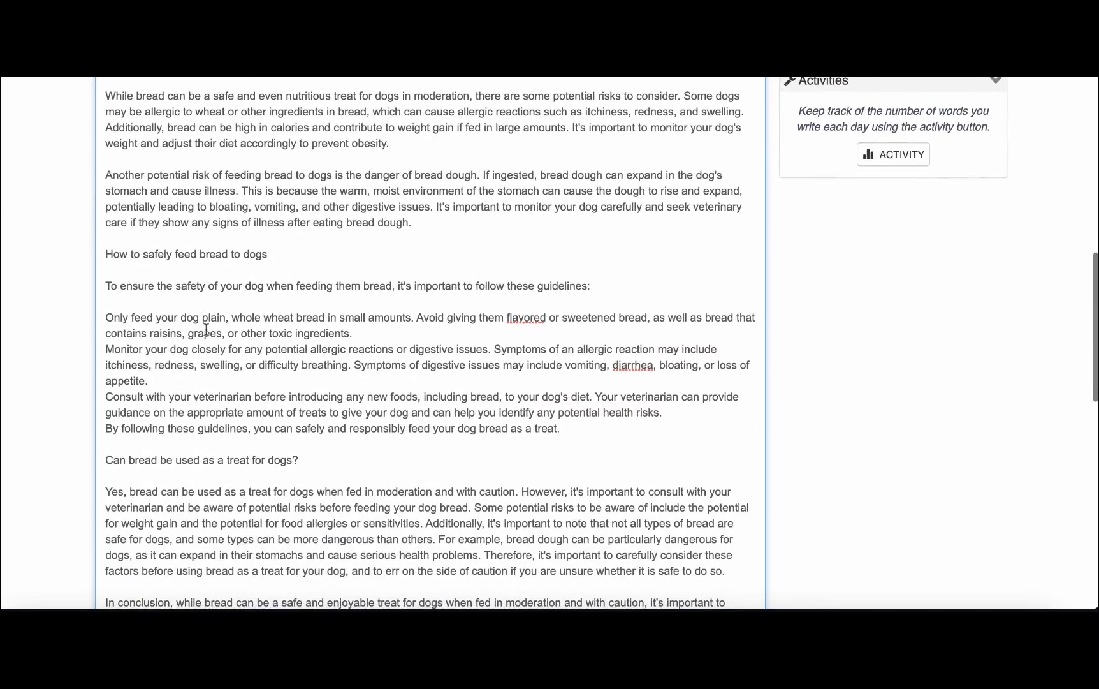
scroll(down, 3)
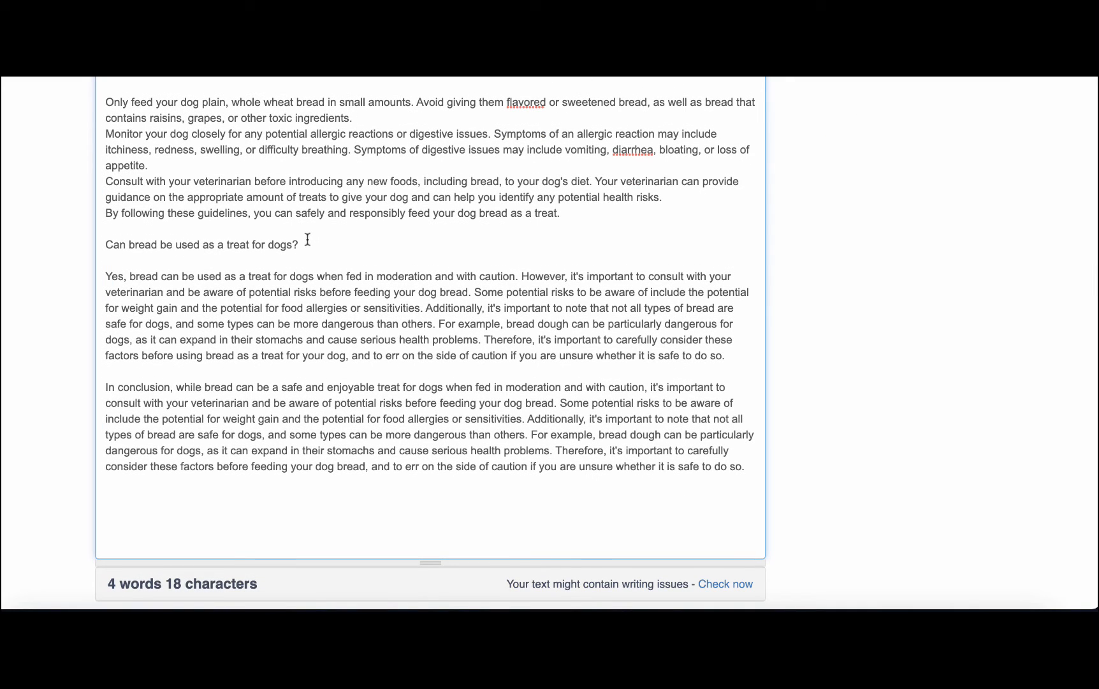
drag(104, 245, 297, 245)
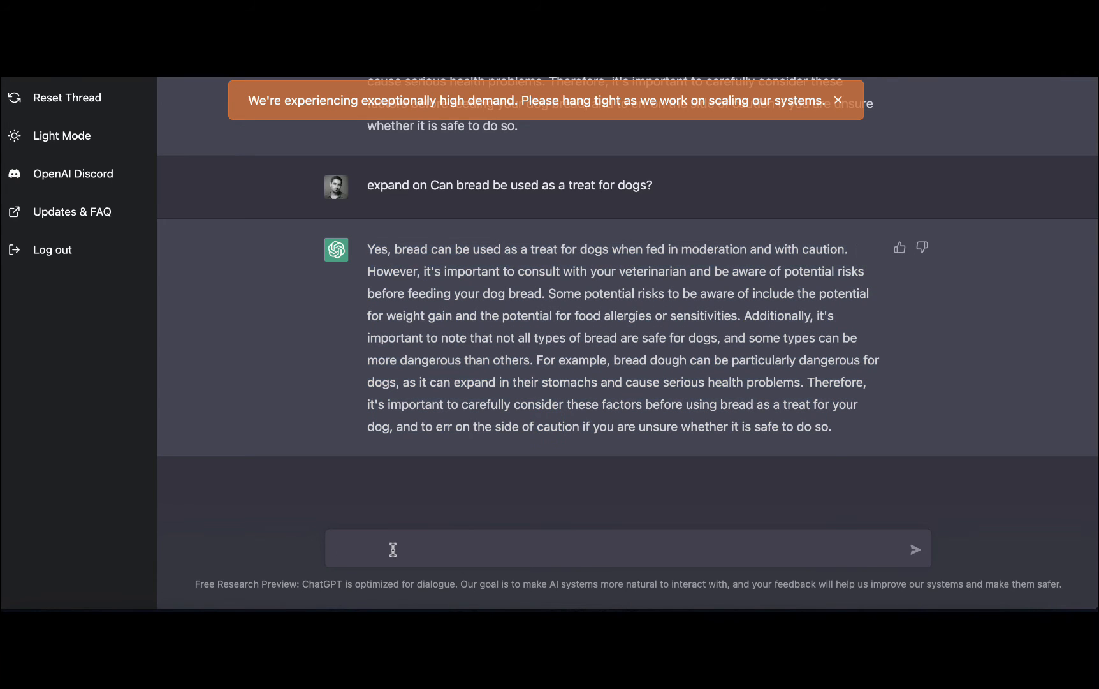
Ask ChatGPT 'Are dogs allergic to bread?'
text(Are dogs)
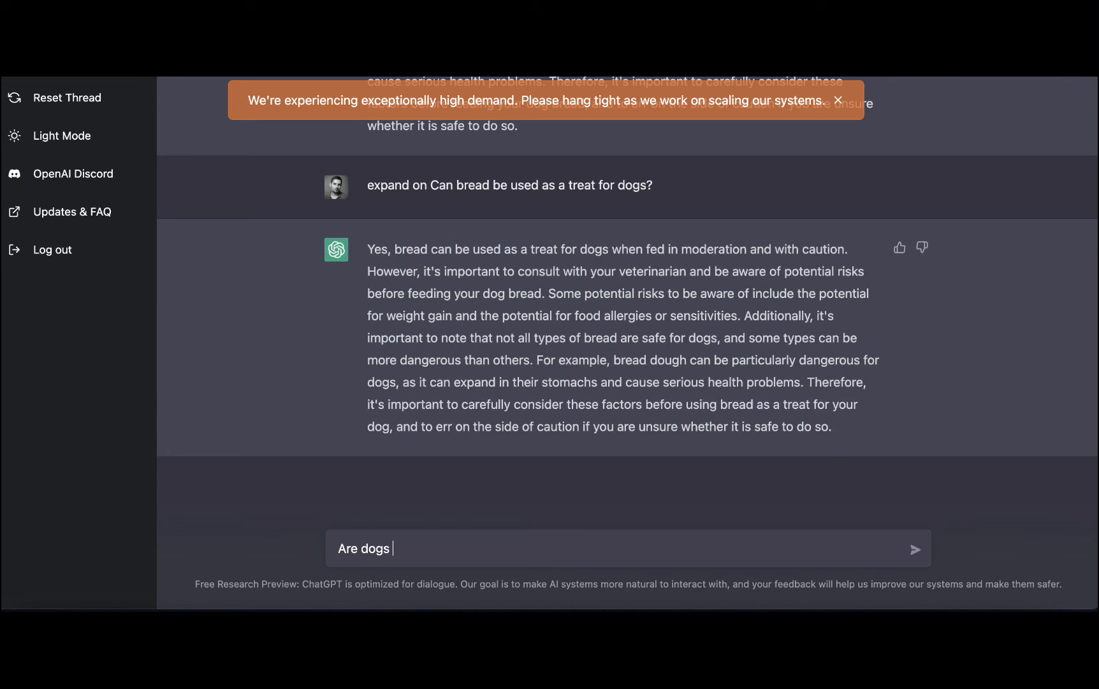
text(alergic to bread?)
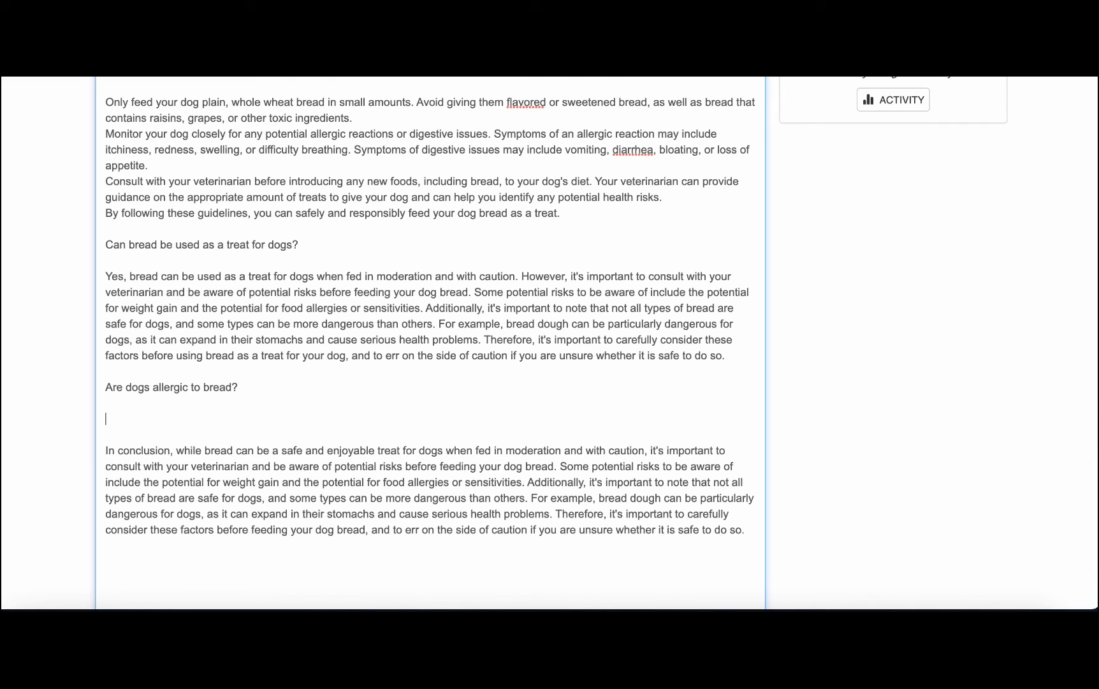
Type the heading 'What to do if my dog ate bread?' below the allergy question
text(W)
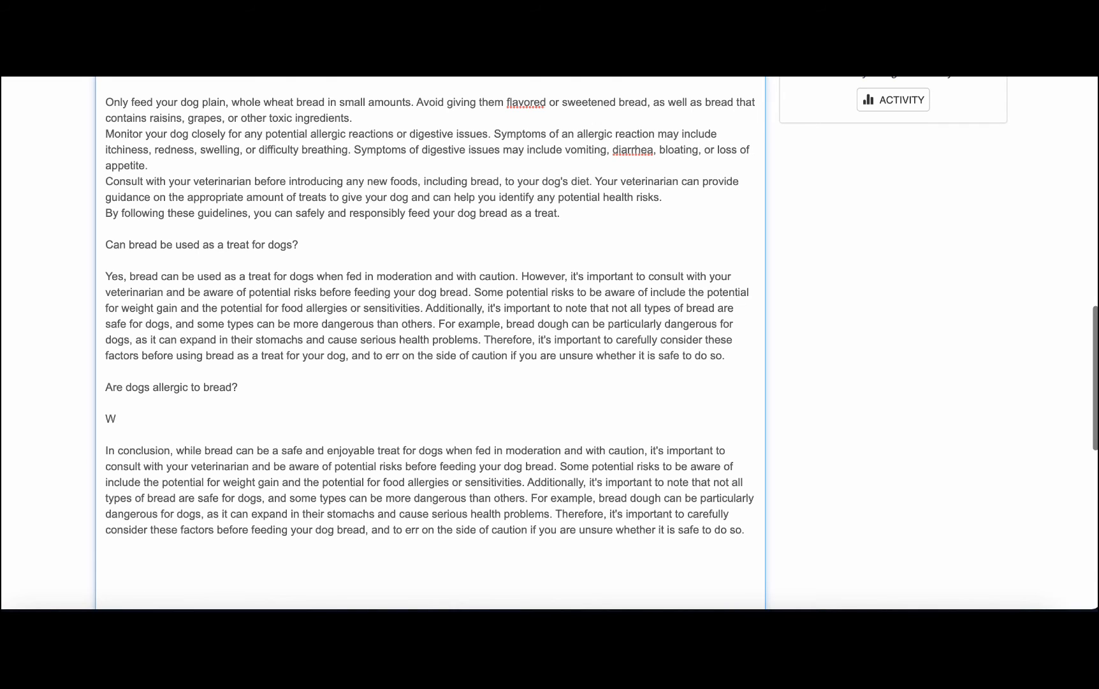
text(hat to do)
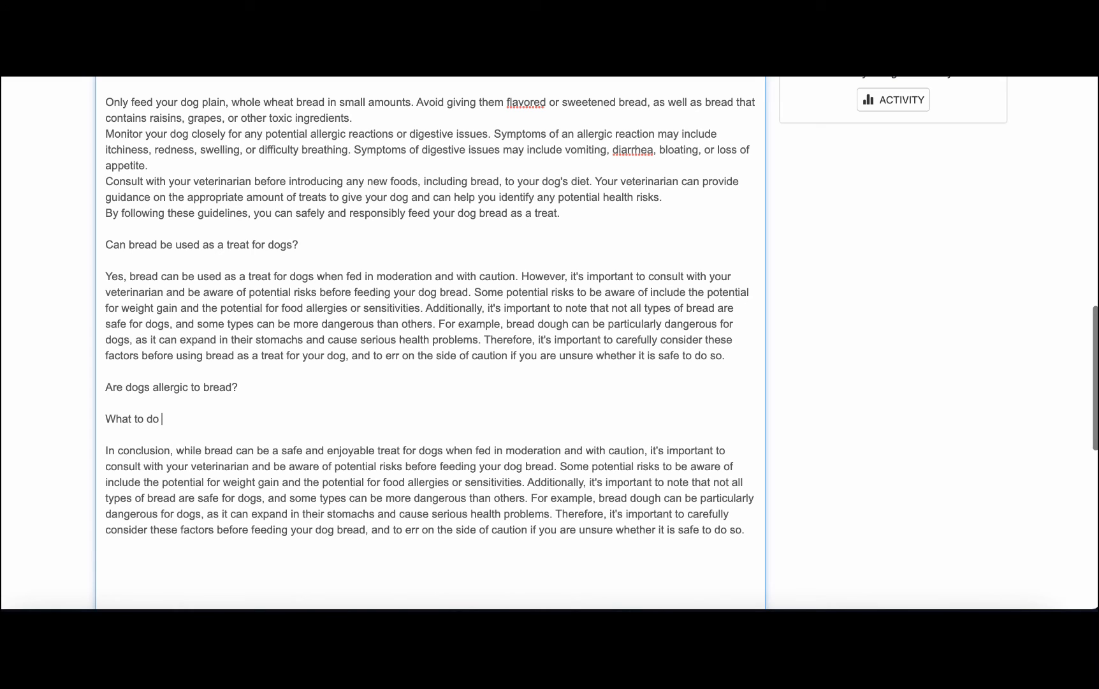
text(if my)
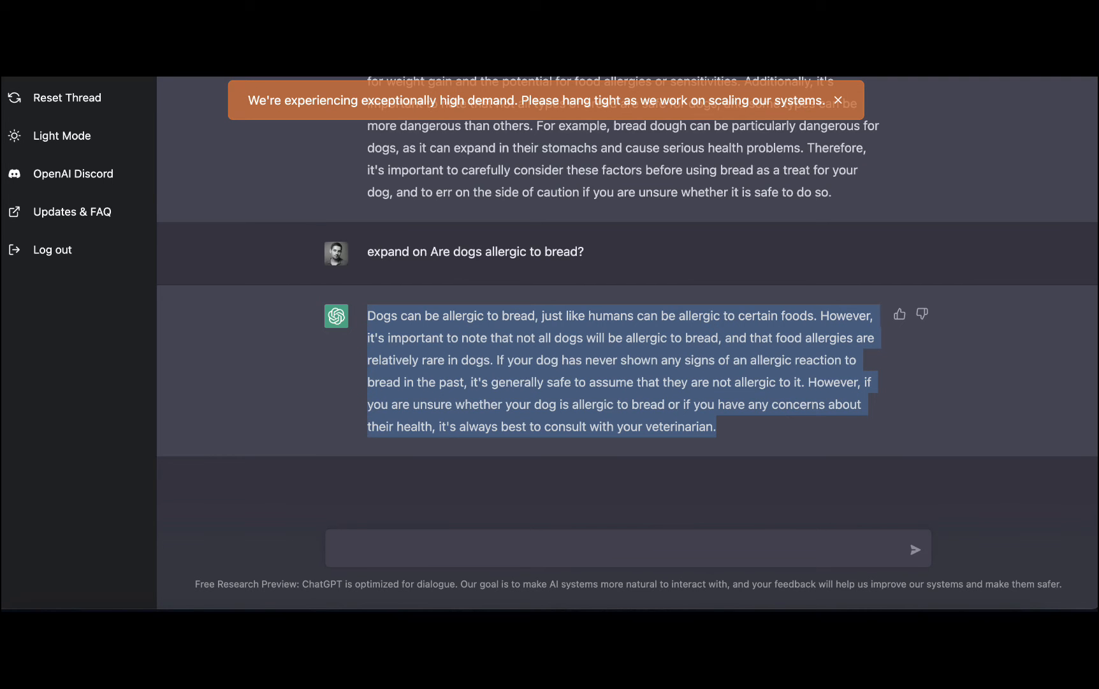
Send ChatGPT the prompt 'Expand on What to do if my dog ate bread?'
text(What to do if my dog ate bread?)
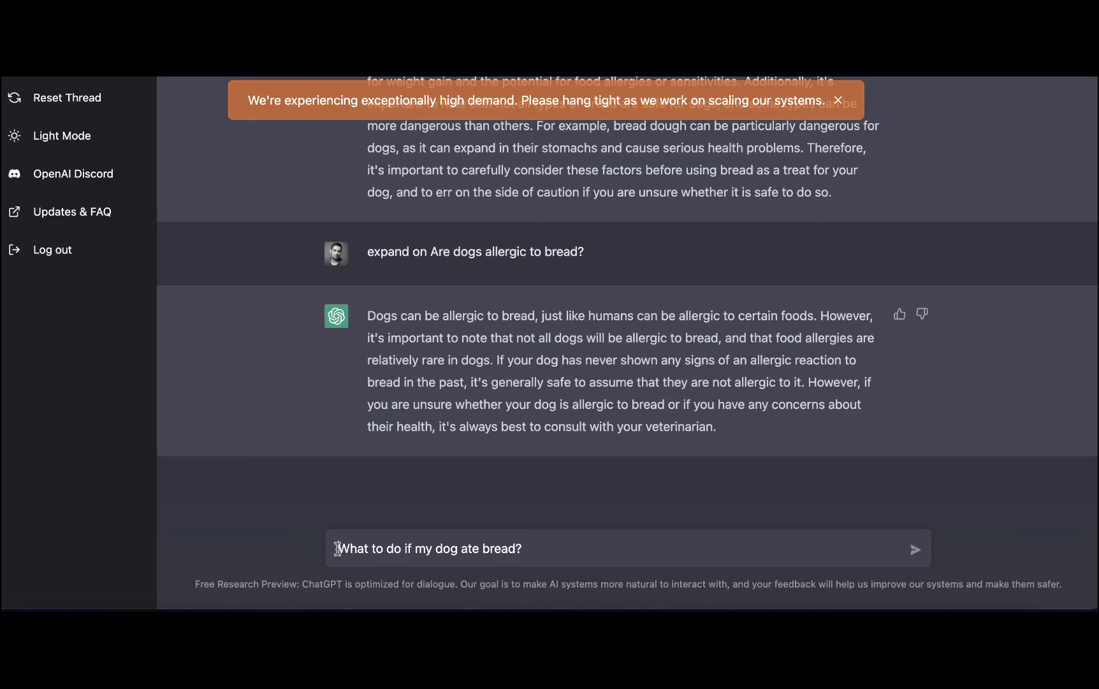
text(Exapnd)
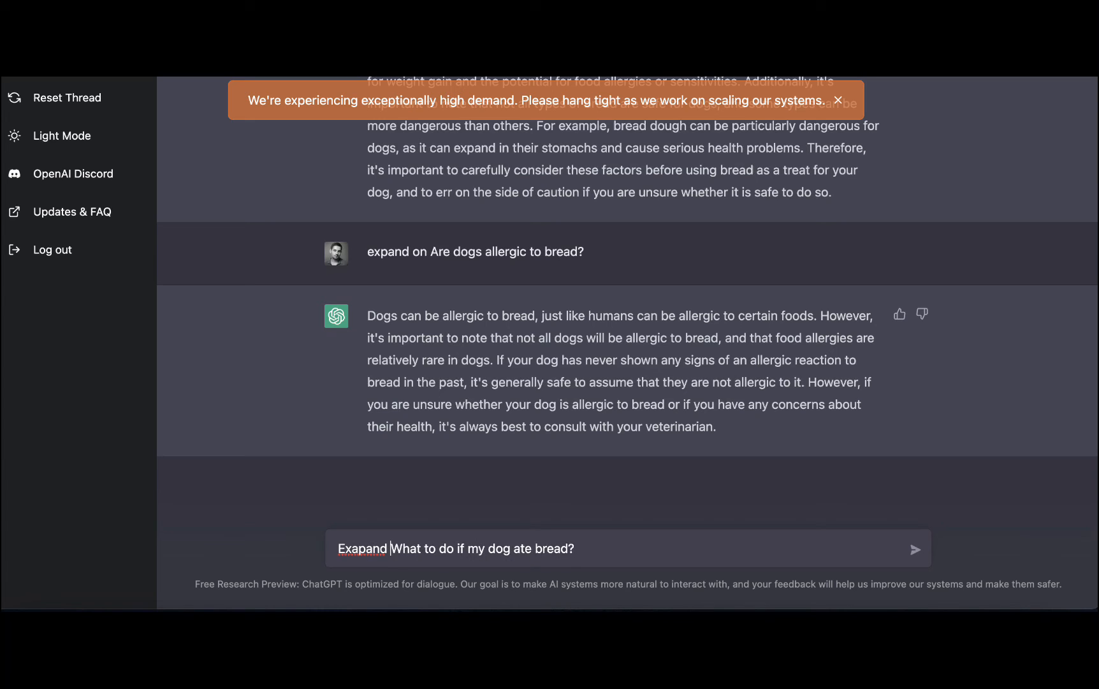
text(on)
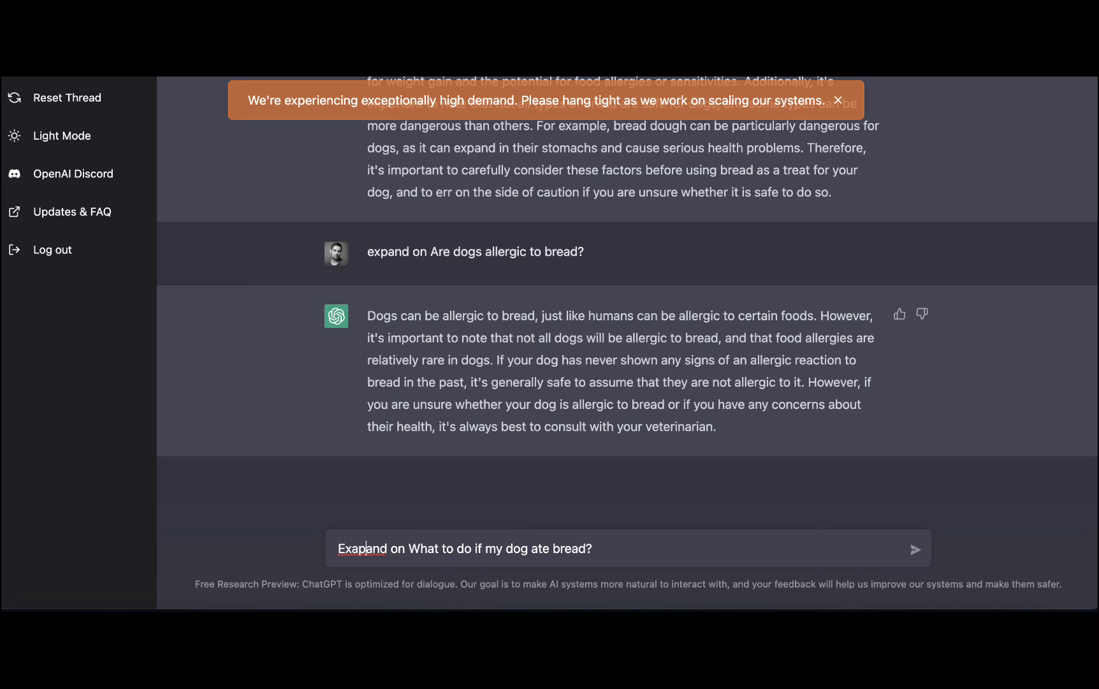
click(915, 549)
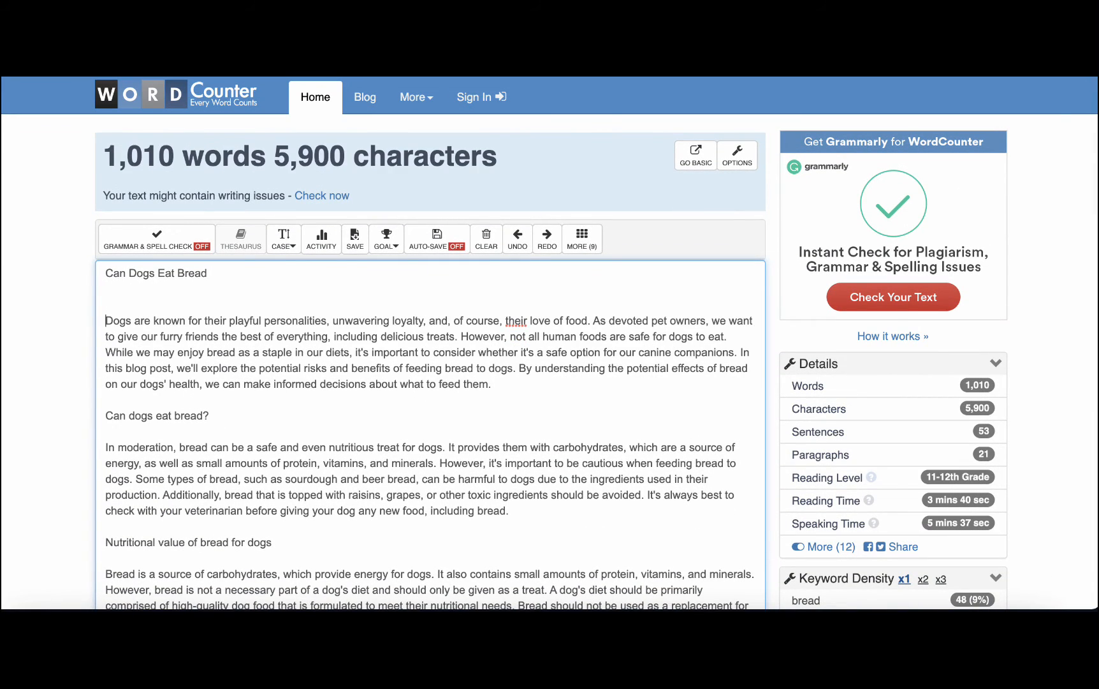
Scroll to the article's final paragraph and dismiss ChatGPT's high-demand notice
scroll(down, 3)
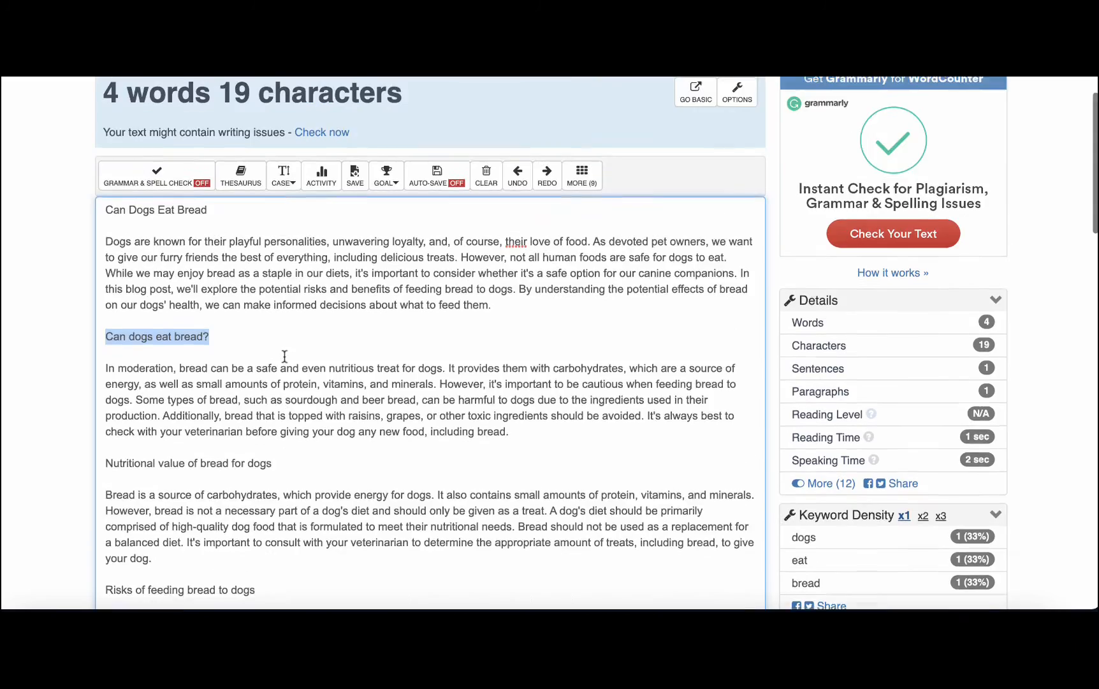
scroll(down, 3)
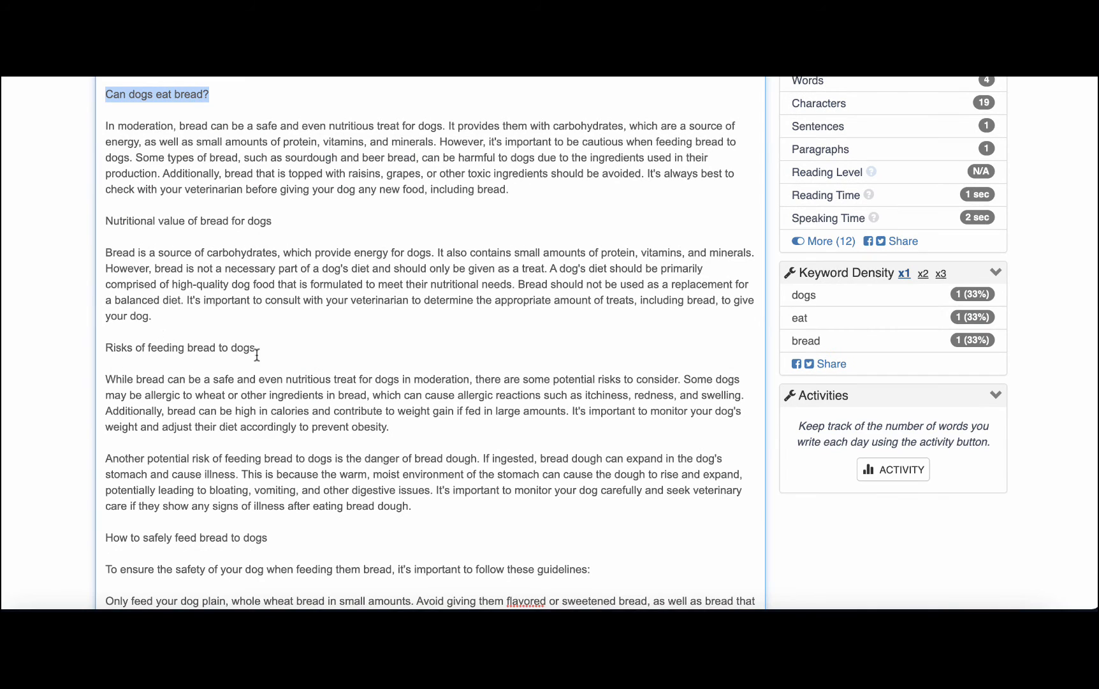
scroll(down, 3)
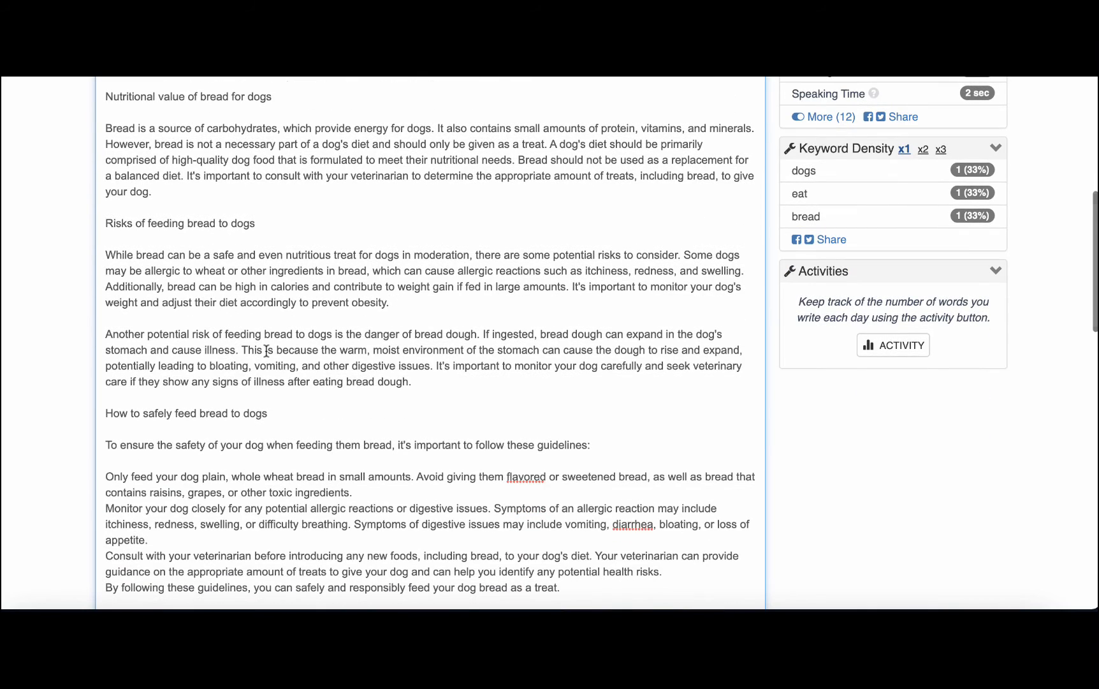
scroll(down, 3)
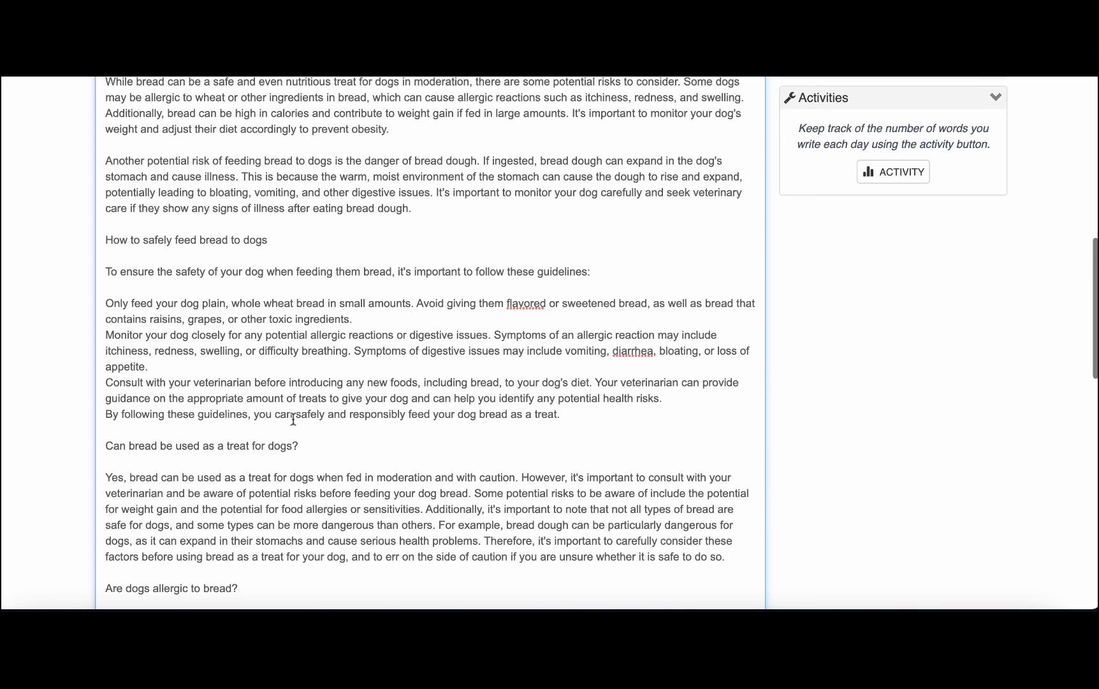
scroll(down, 3)
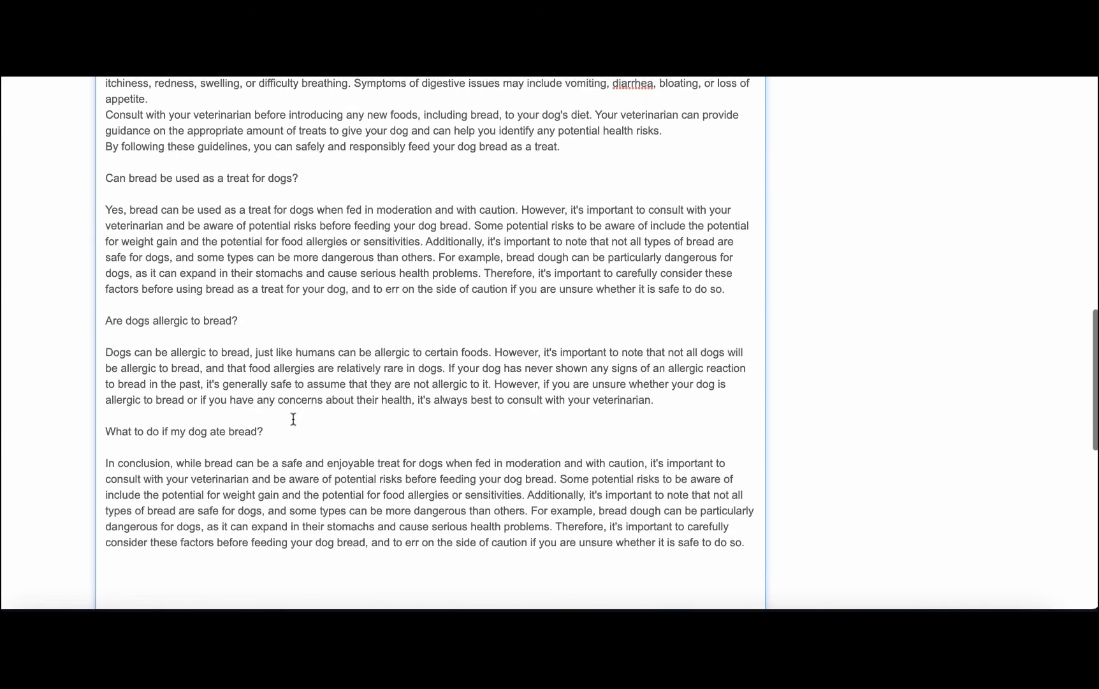
scroll(down, 3)
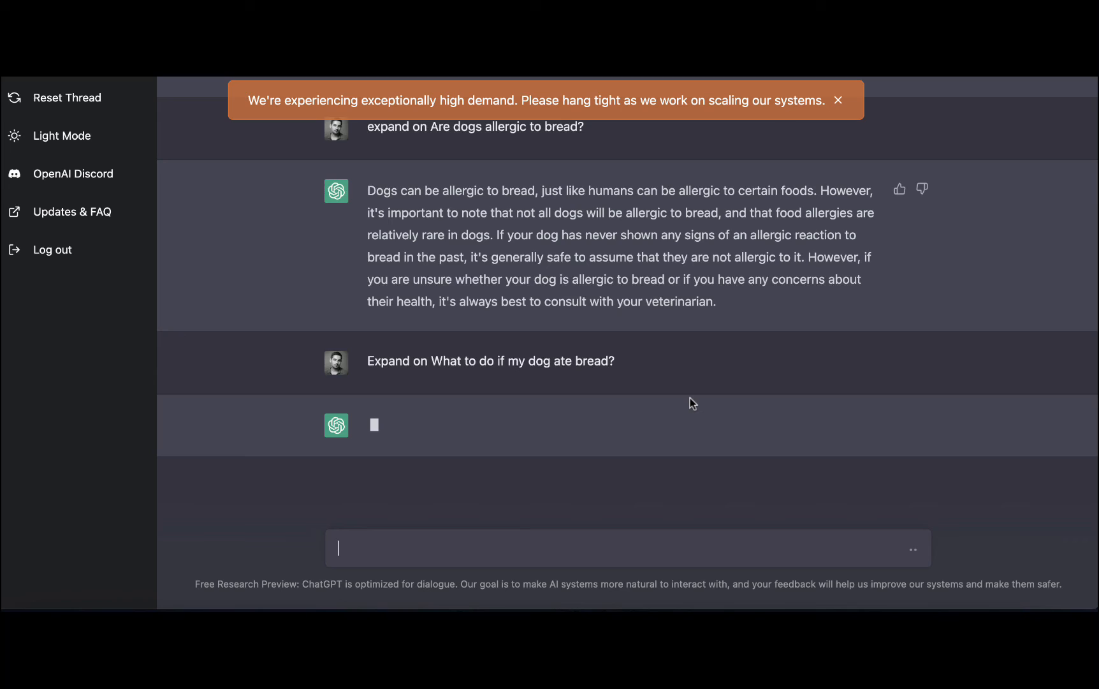
click(838, 100)
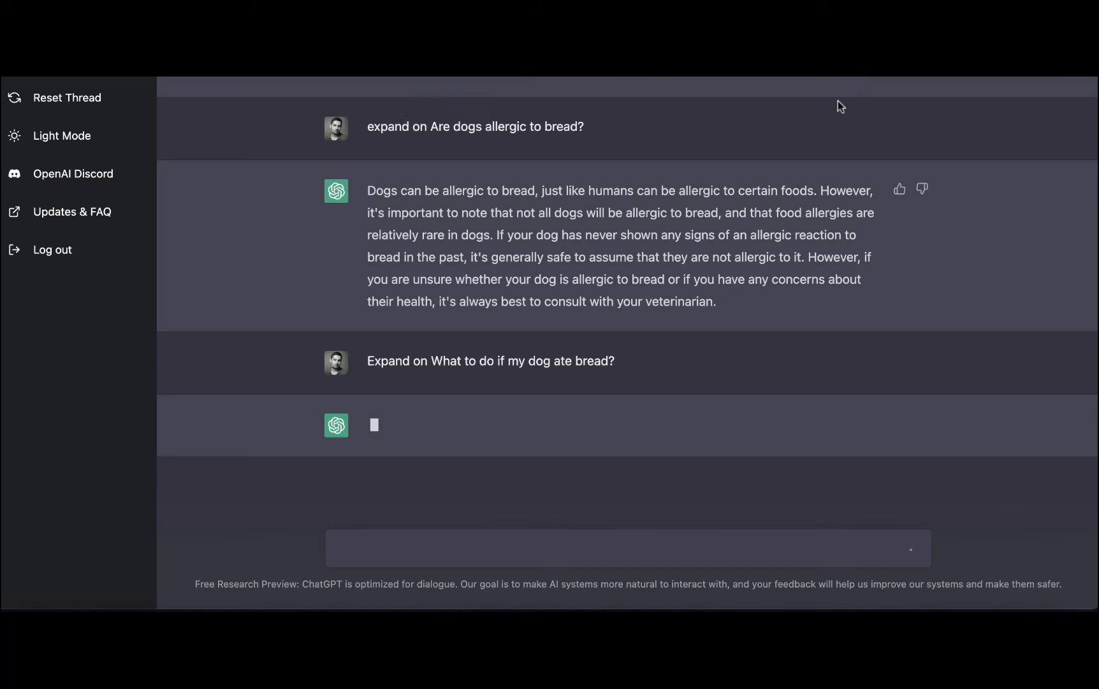
mouse_move(639, 523)
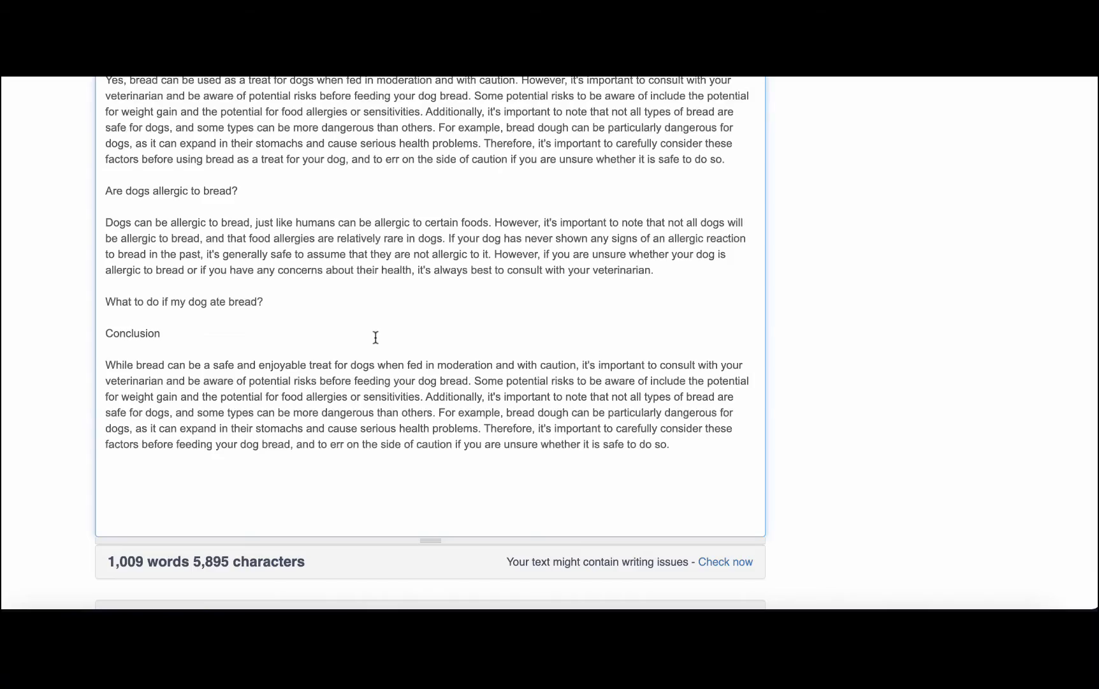
scroll(up, 3)
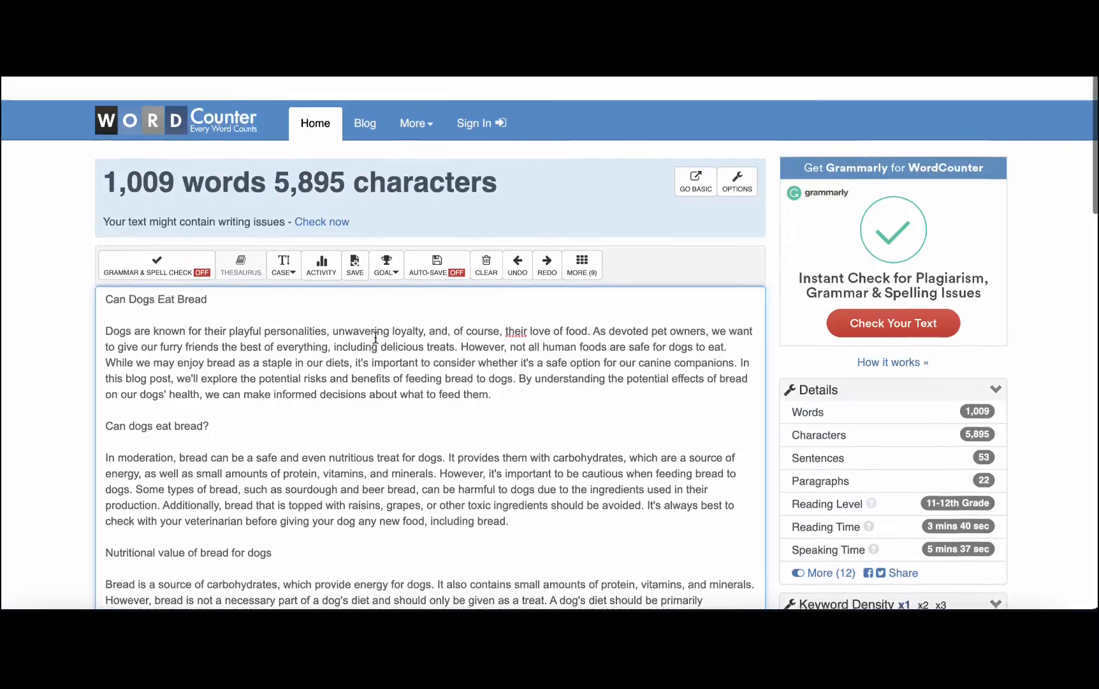
scroll(down, 3)
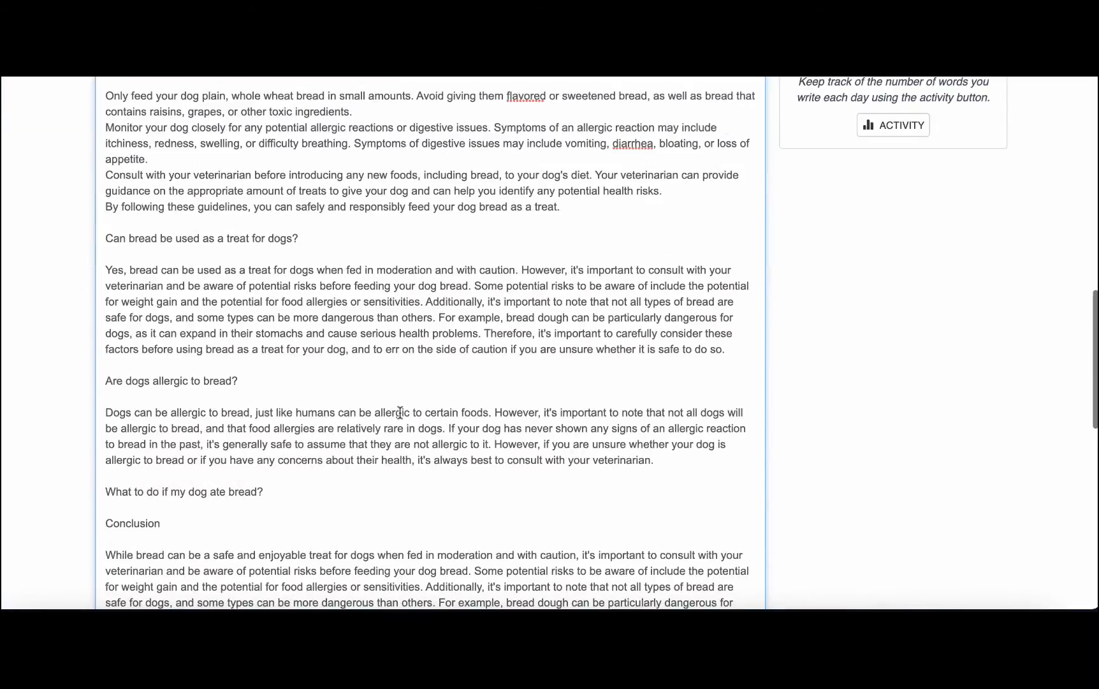
scroll(down, 3)
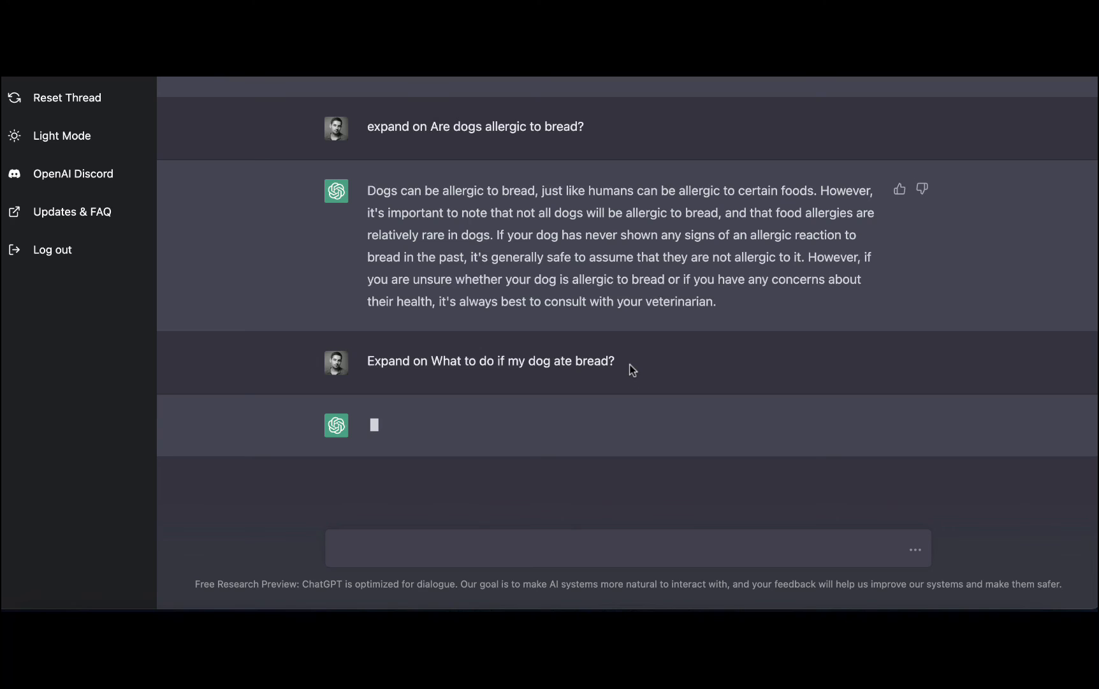
Select ChatGPT's reply on what to do if a dog ate bread
drag(367, 361, 614, 361)
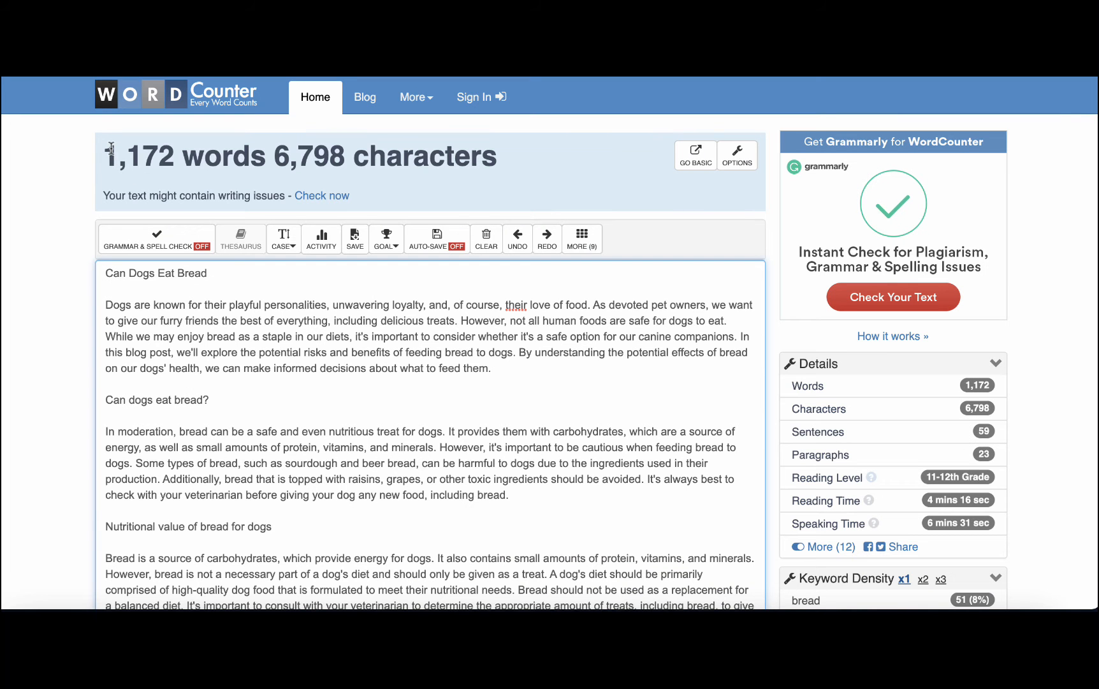
mouse_move(326, 427)
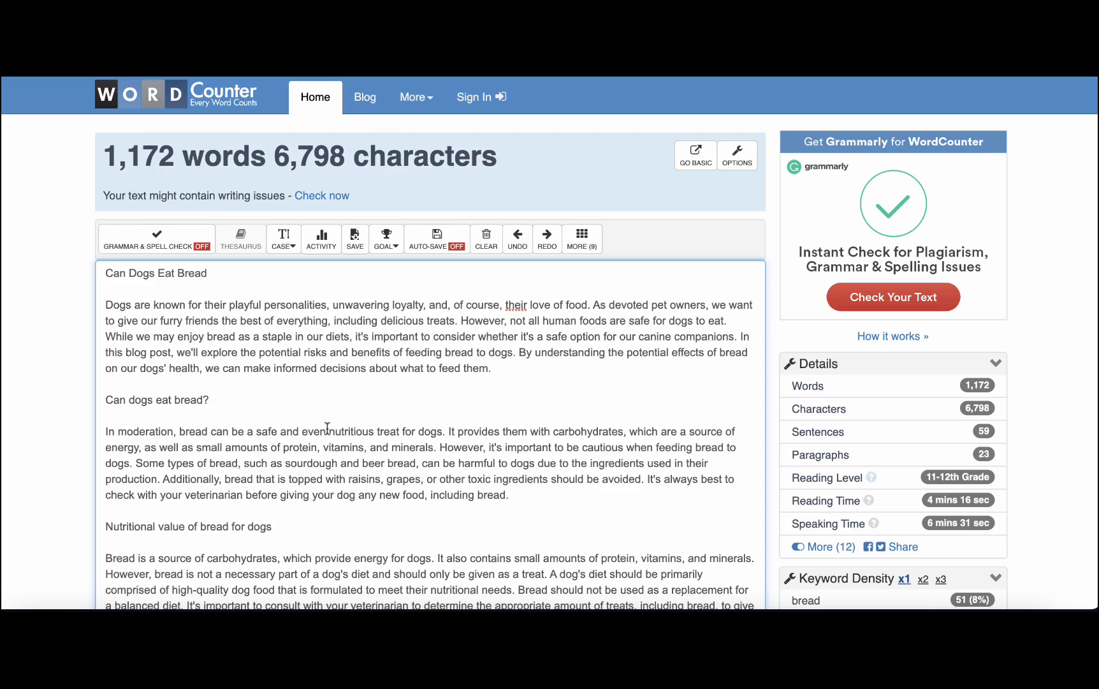
Scroll the article to confirm the pasted answer and the 1,172-word count
scroll(down, 3)
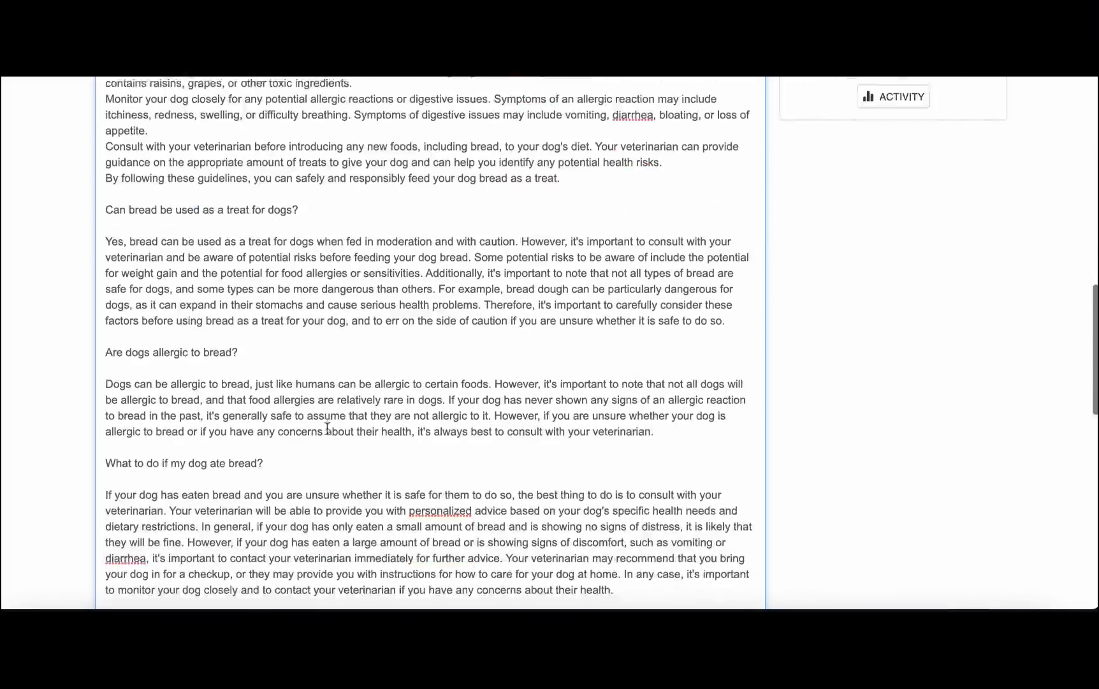
scroll(up, 3)
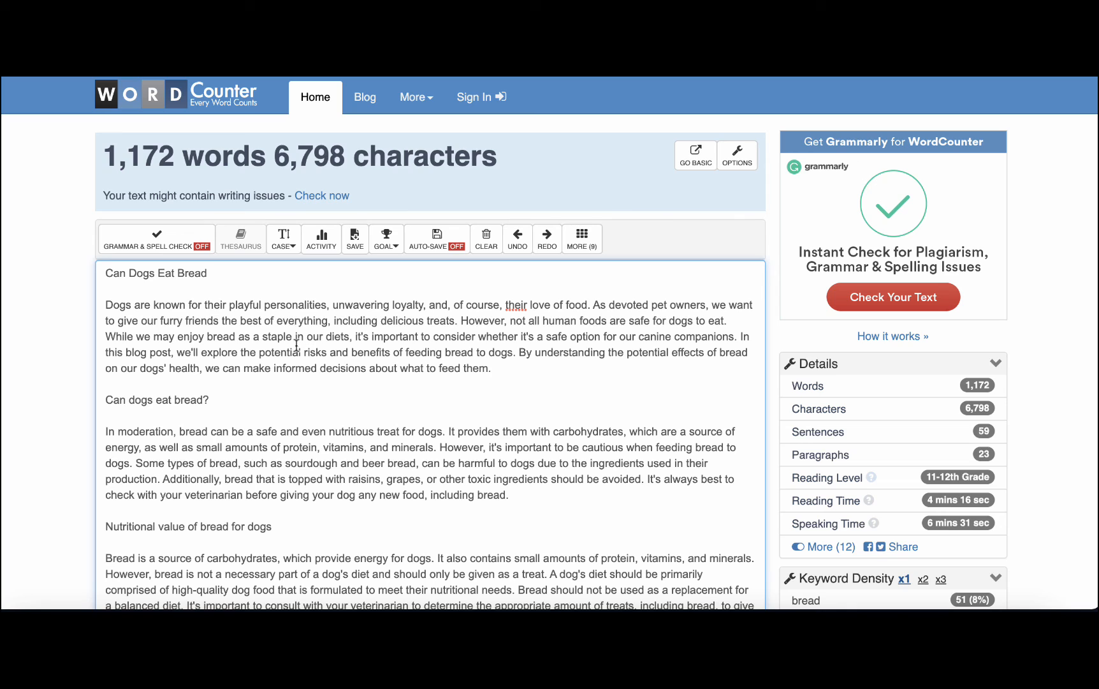
mouse_move(303, 360)
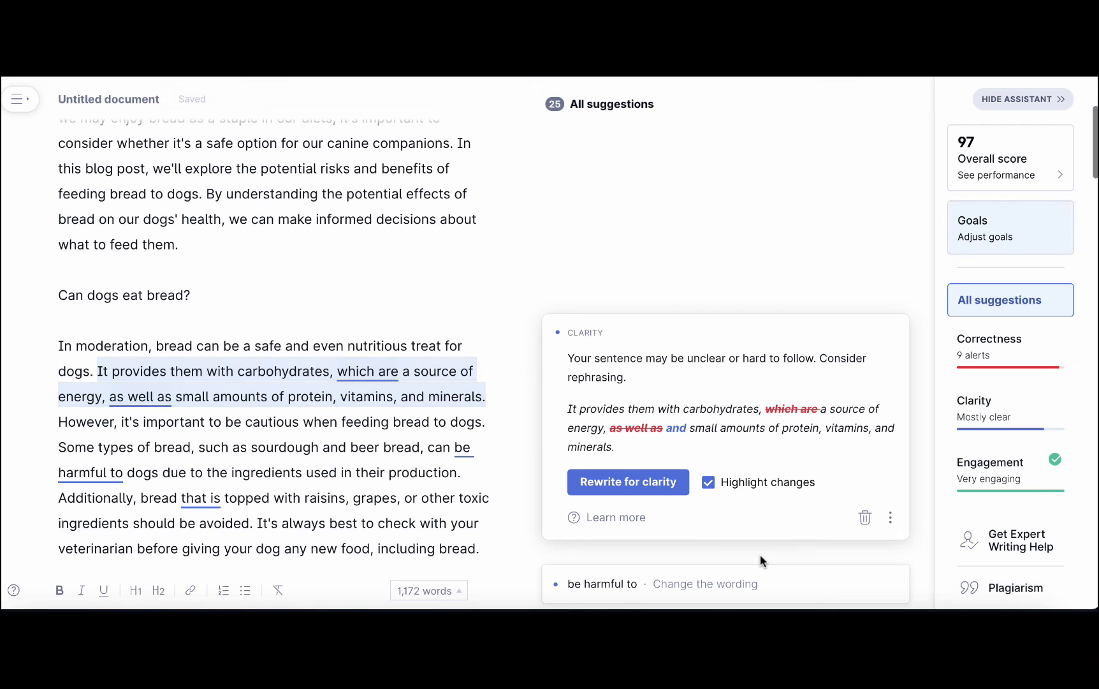
Scroll the Grammarly document and open the Overall score card showing 97
scroll(down, 3)
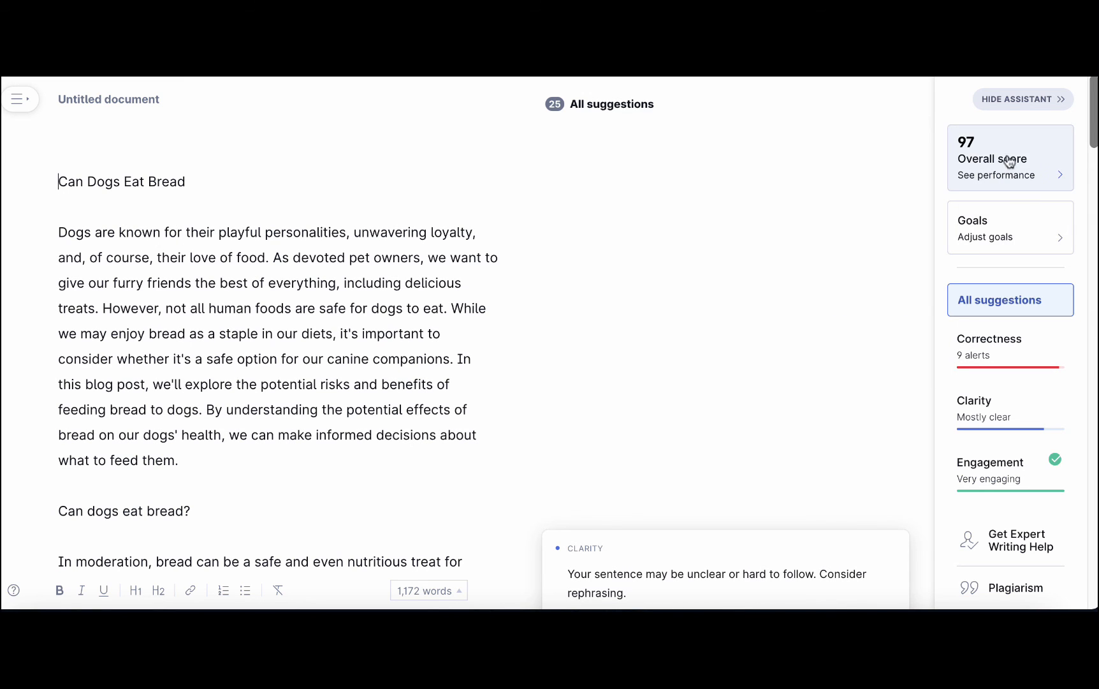
click(1010, 588)
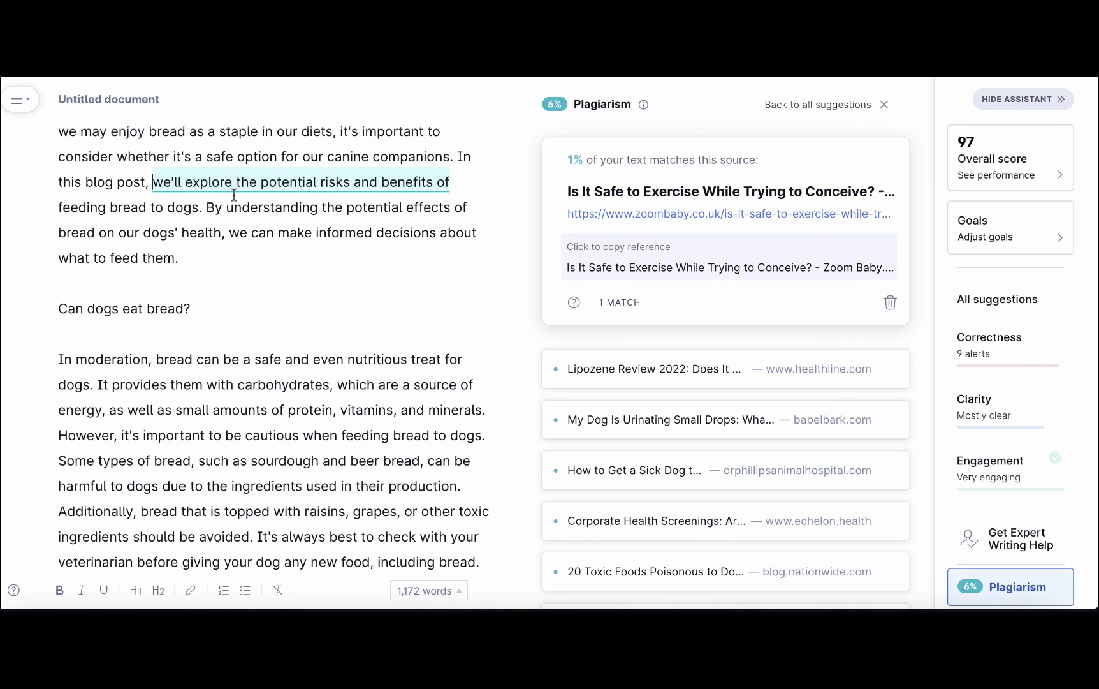
mouse_move(551, 176)
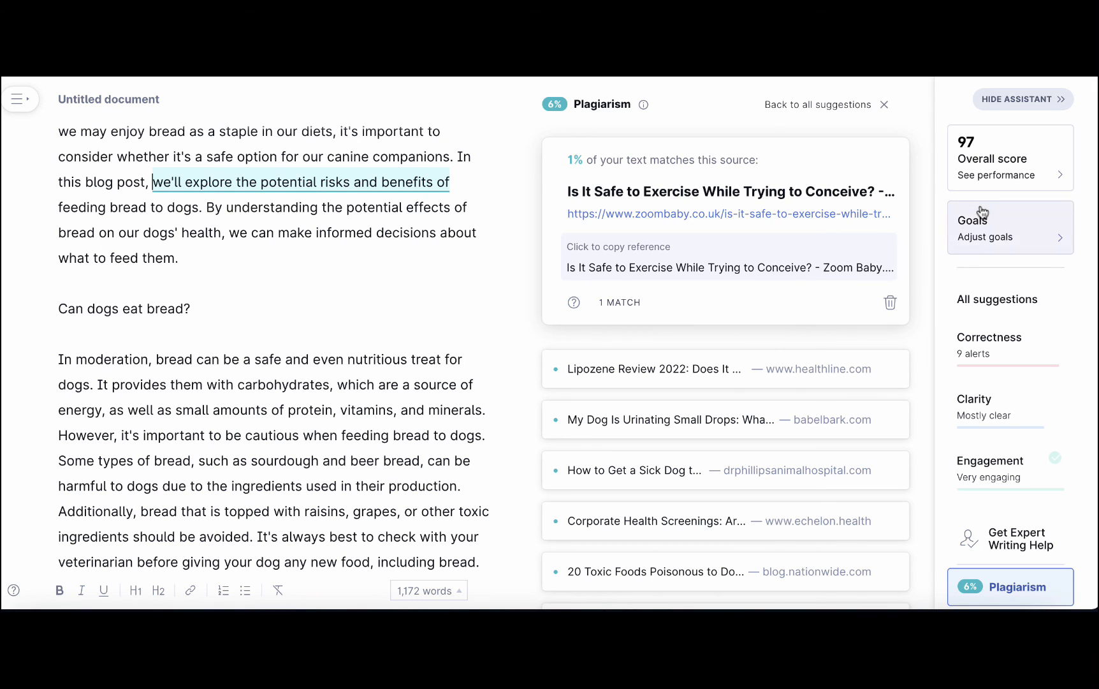
mouse_move(979, 149)
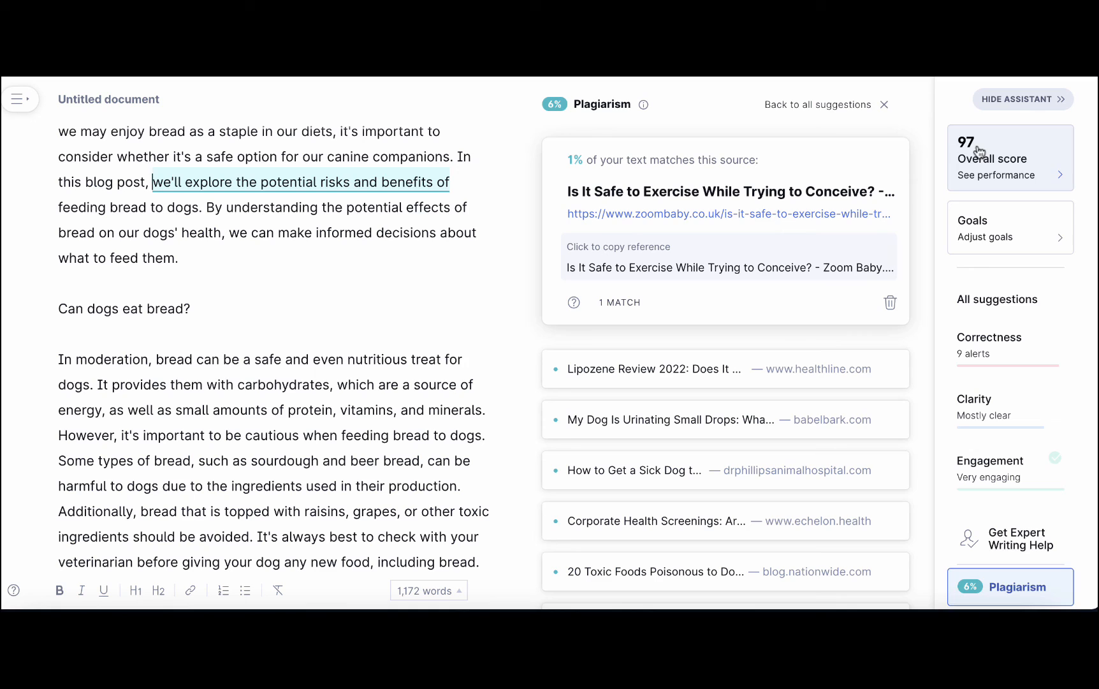
mouse_move(362, 286)
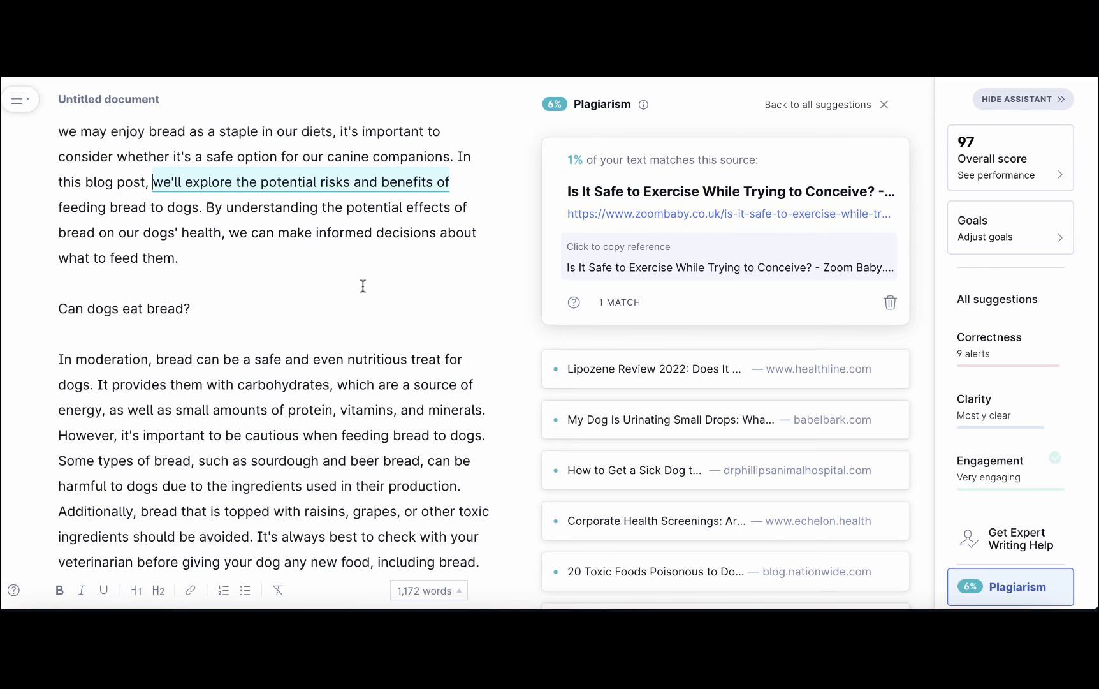